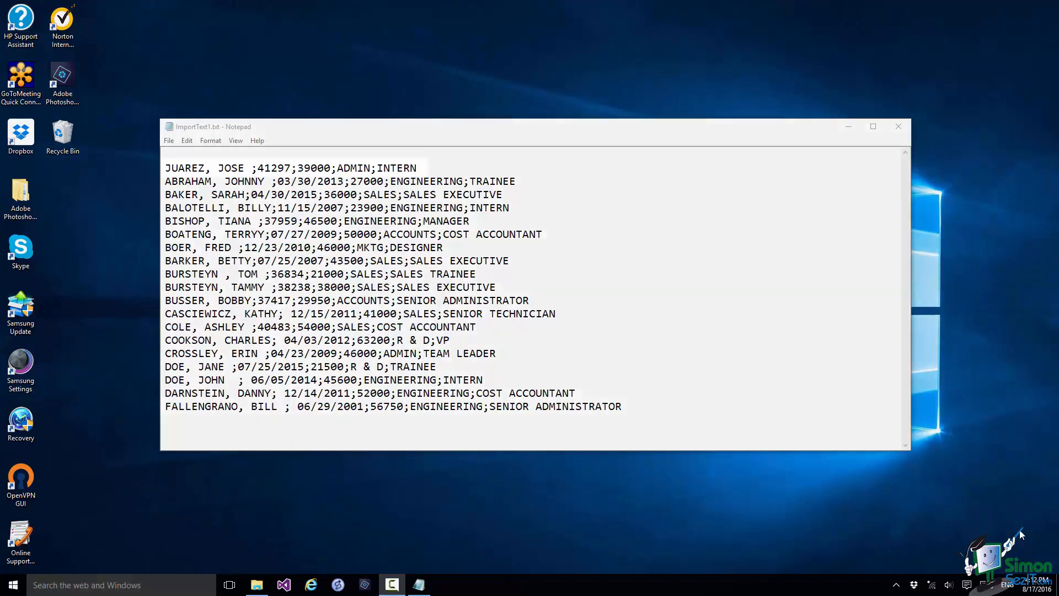
Step: Import the employee file as Delimited with Tab as the only delimiter, reaching wizard step 3
triple_click(290, 167)
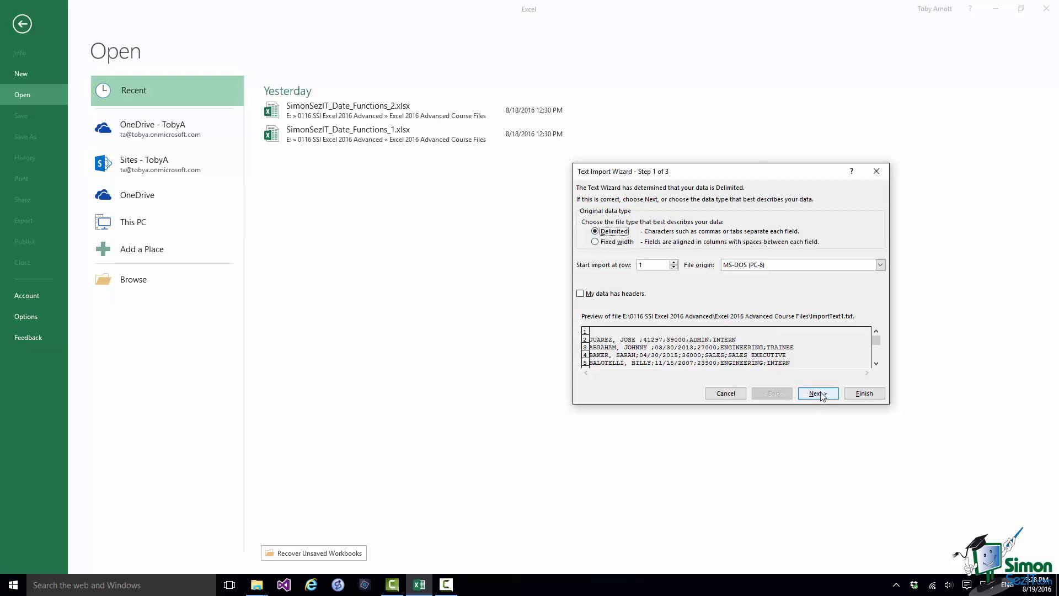
click(817, 393)
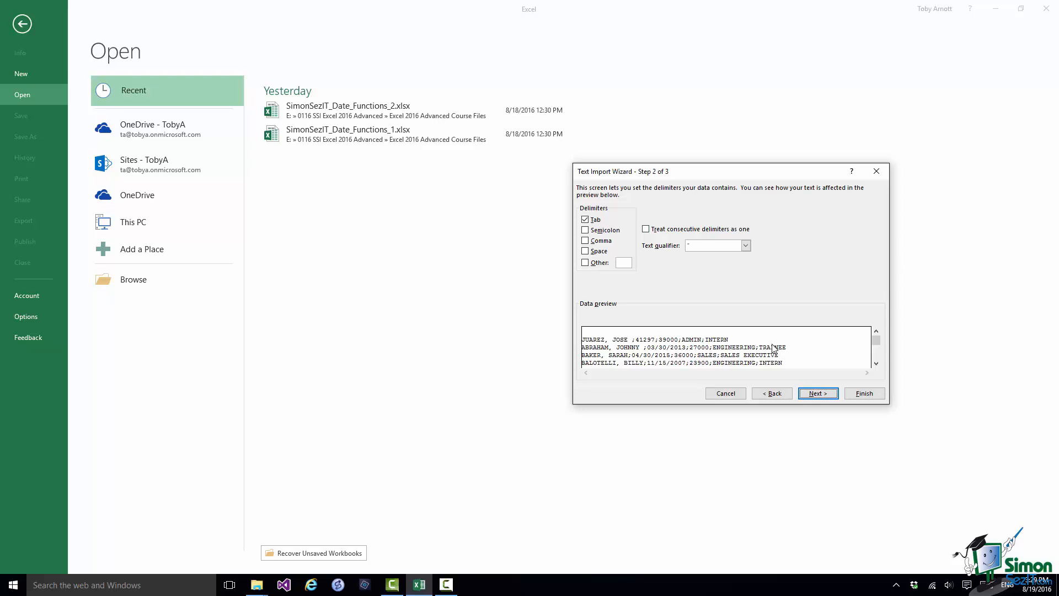
mouse_move(808, 360)
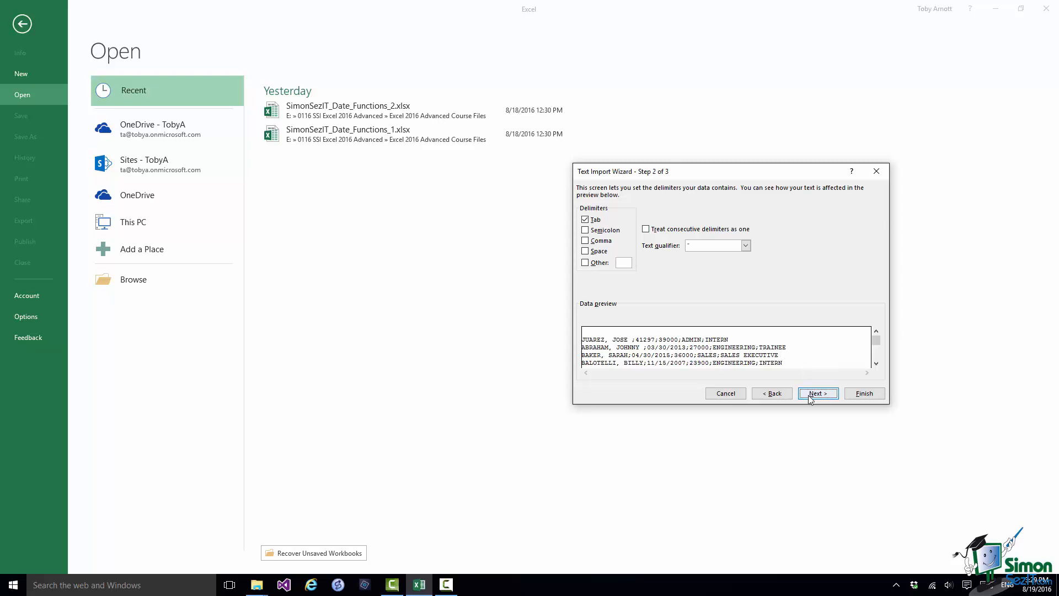
click(816, 393)
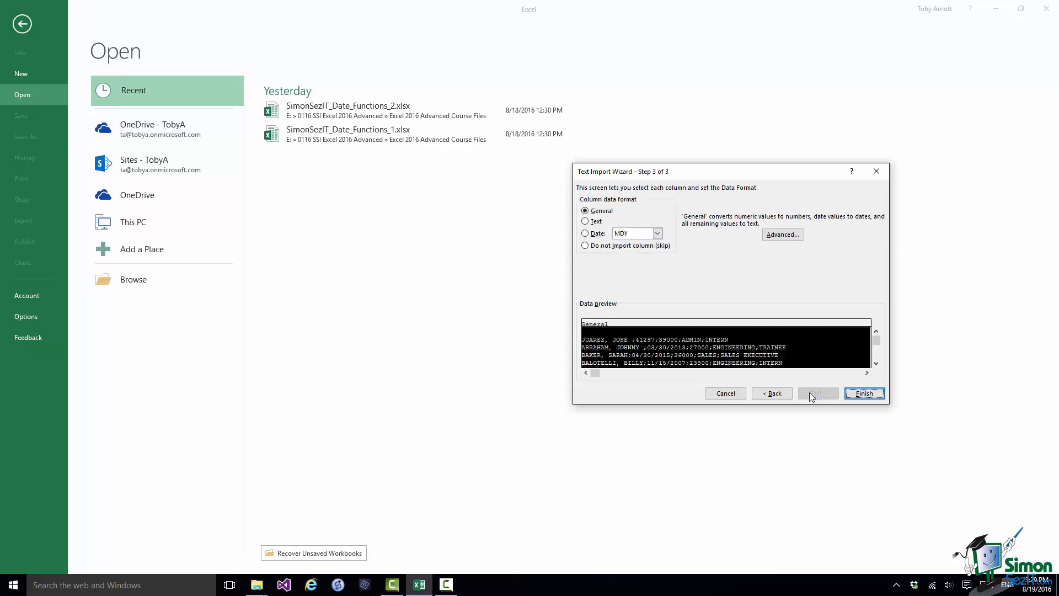
mouse_move(864, 393)
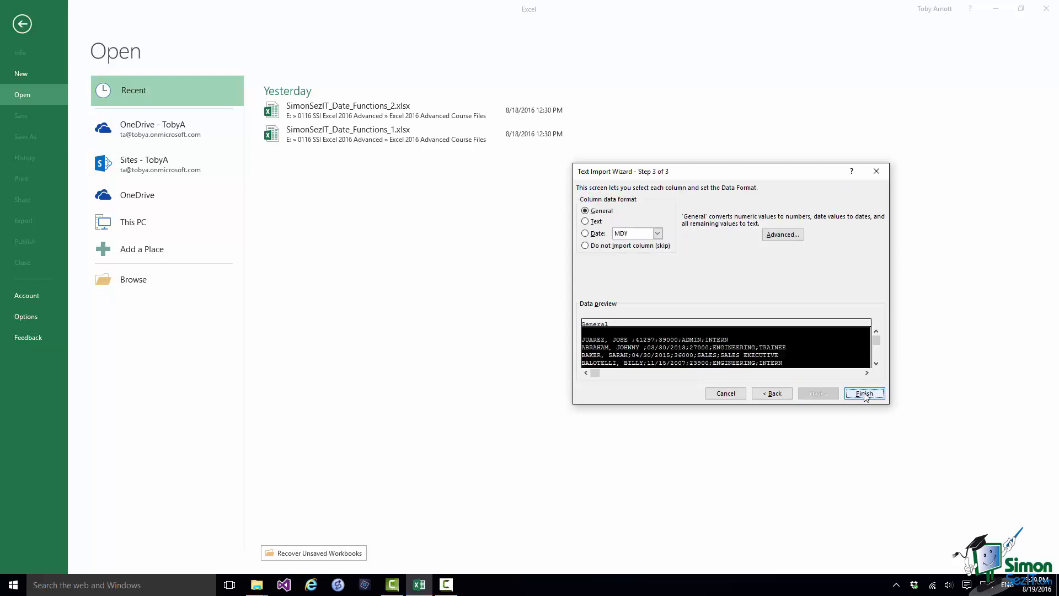
Step: Finish importing into the ImportText1 sheet and widen column A to show full records
click(864, 393)
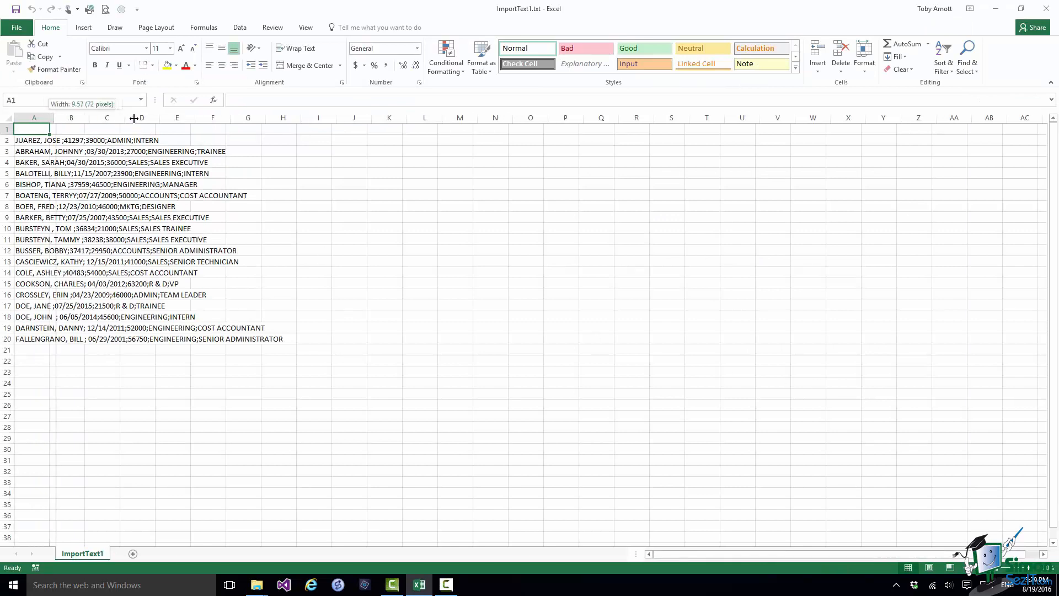
drag(135, 117, 331, 117)
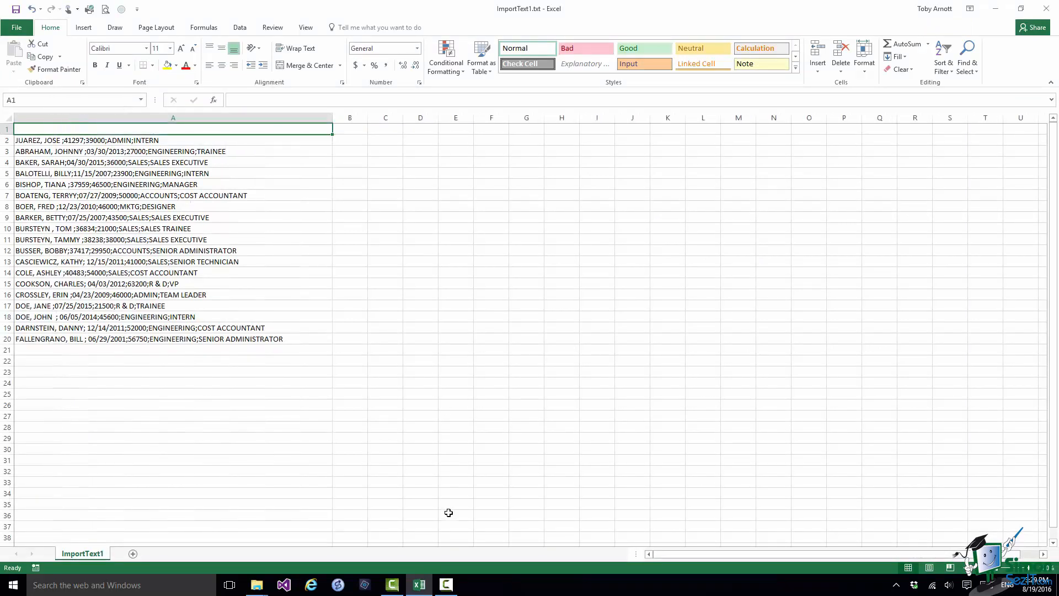
mouse_move(454, 513)
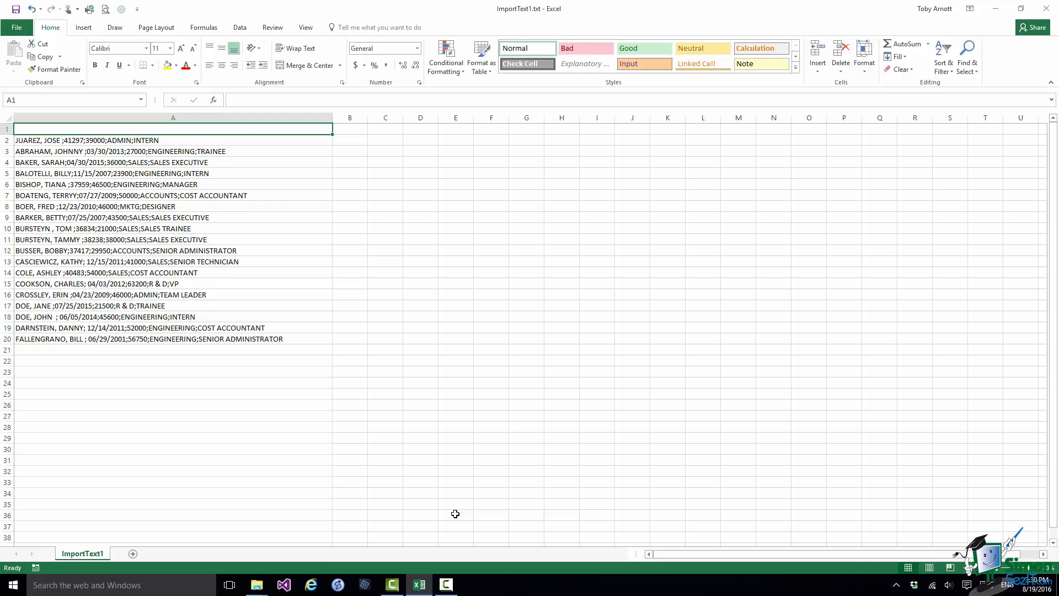
Step: Browse the Excel Help list of text functions, including LOWER and PROPER, then close Help
key(f1)
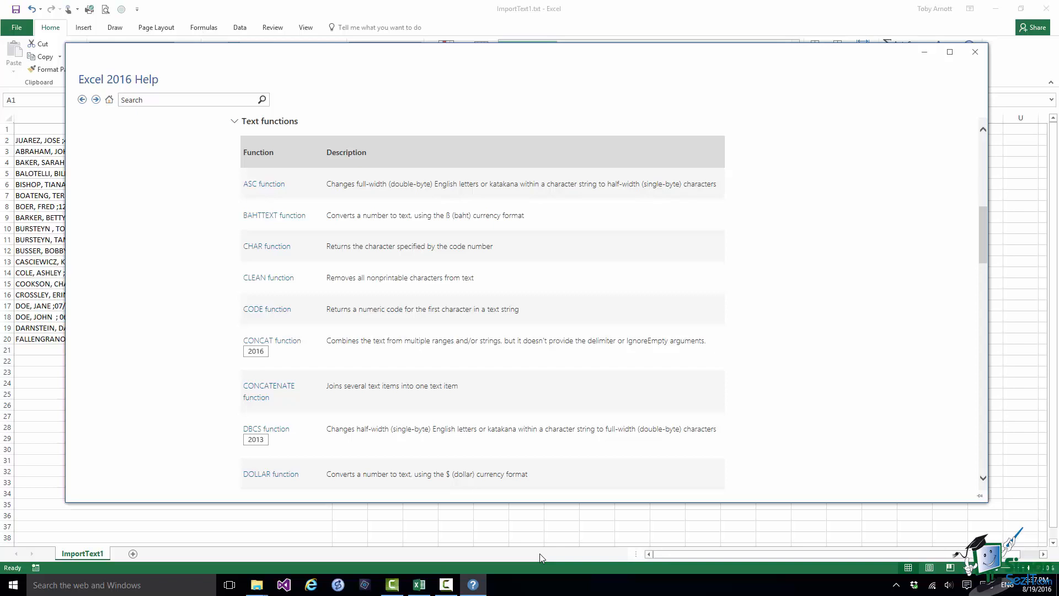
mouse_move(614, 254)
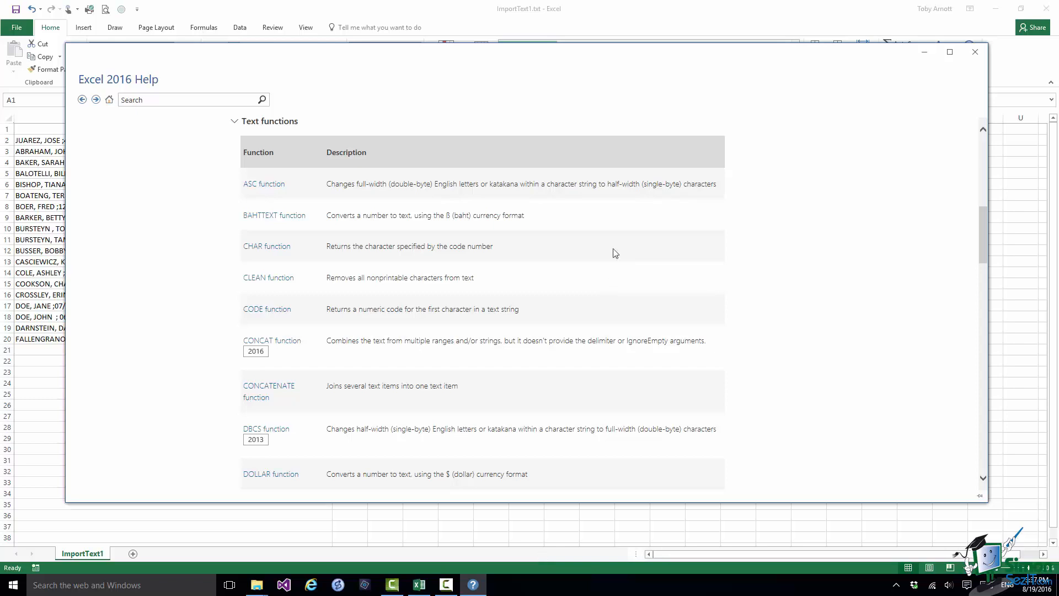
scroll(down, 3)
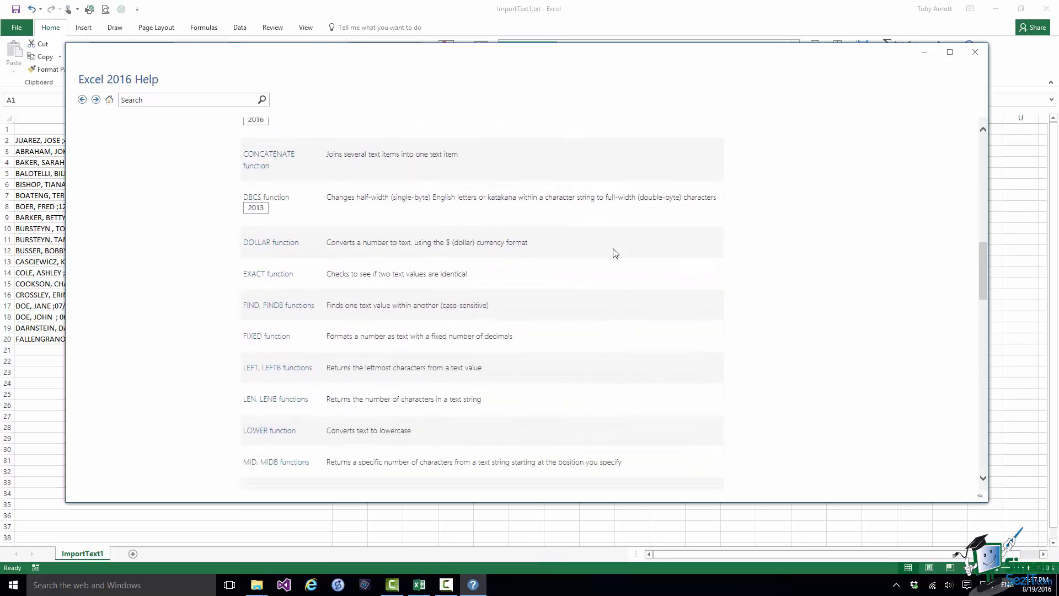
scroll(down, 3)
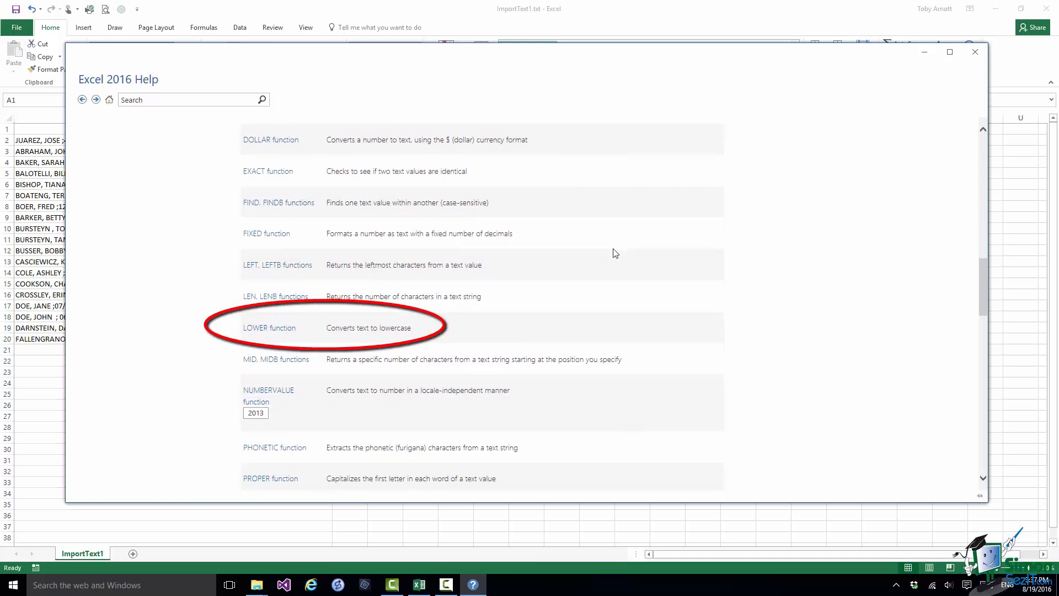
scroll(down, 3)
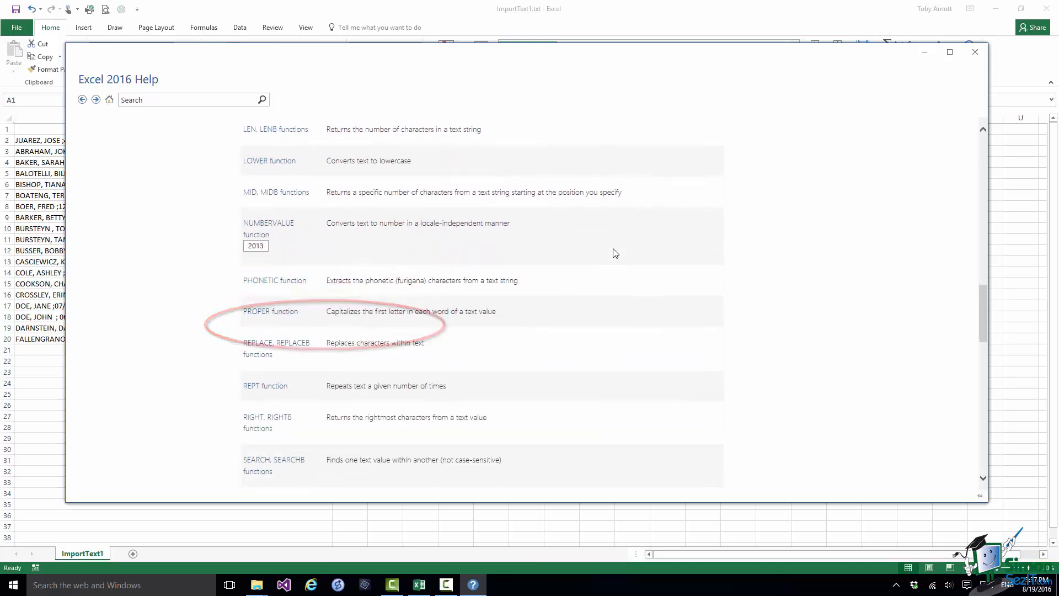
scroll(down, 3)
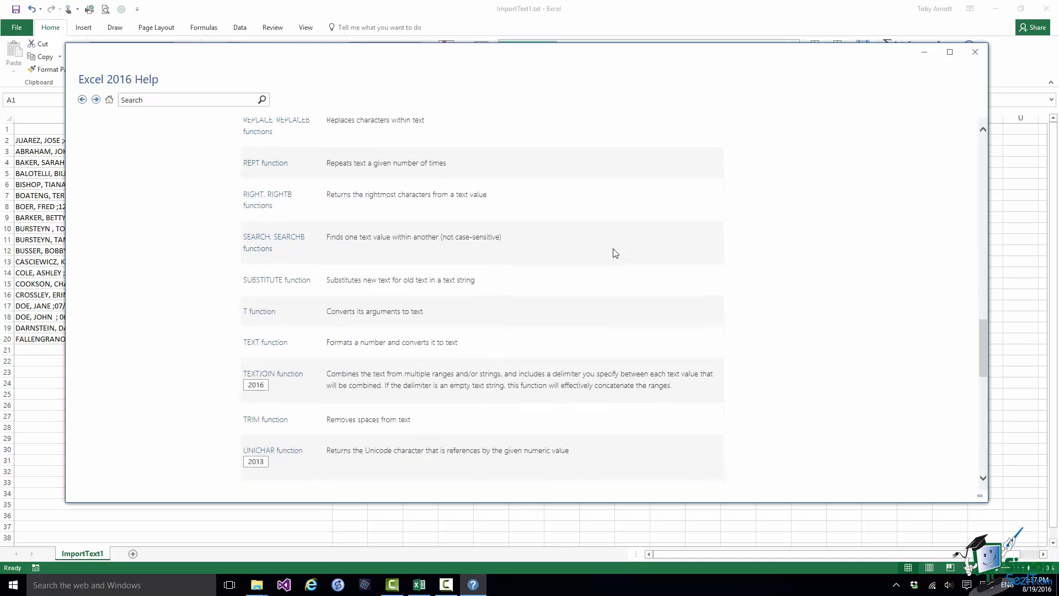
scroll(up, 3)
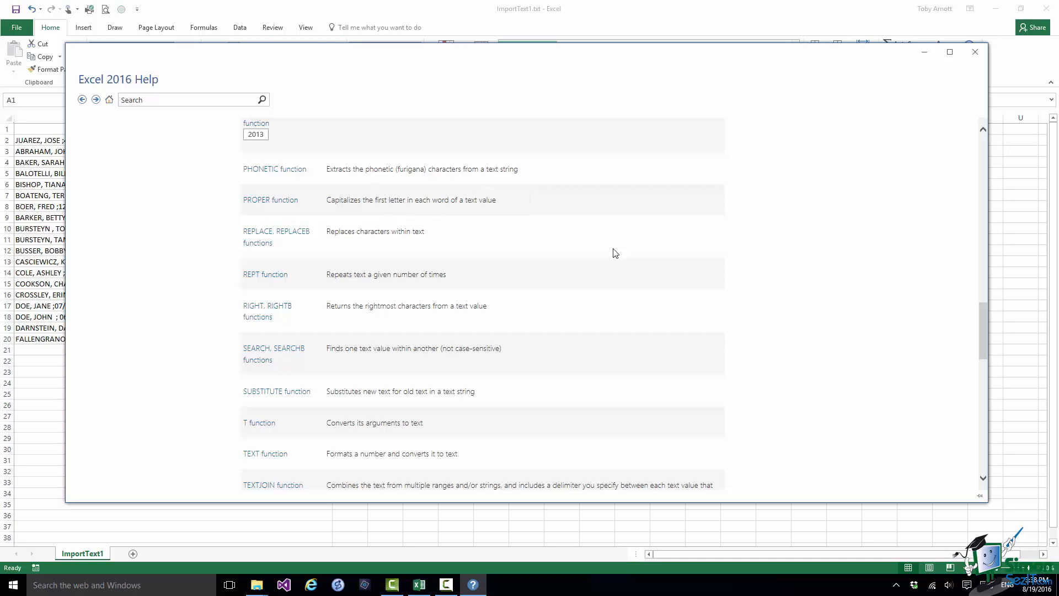
mouse_move(986, 118)
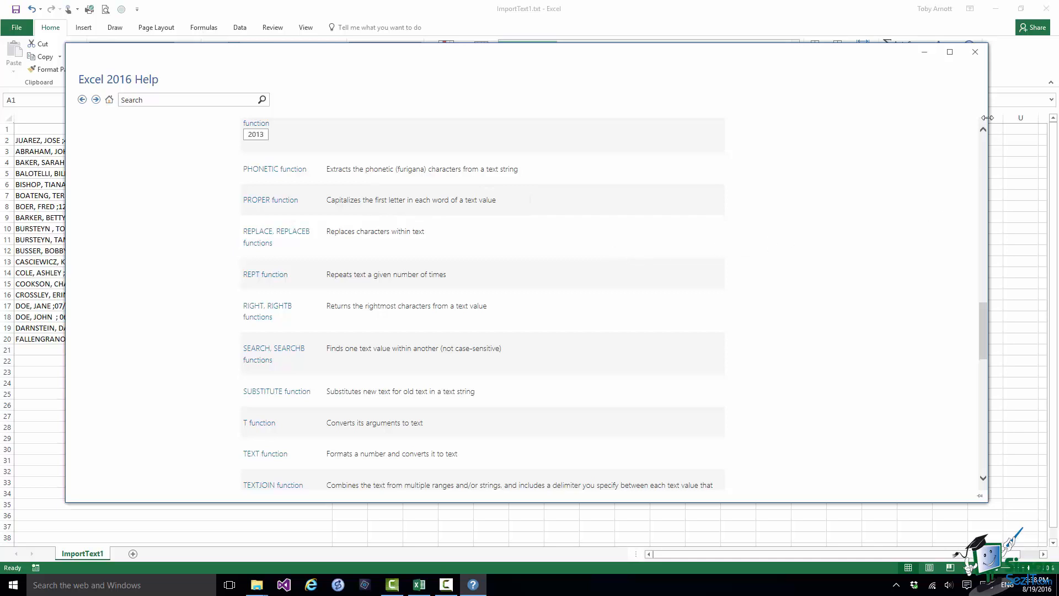
click(974, 51)
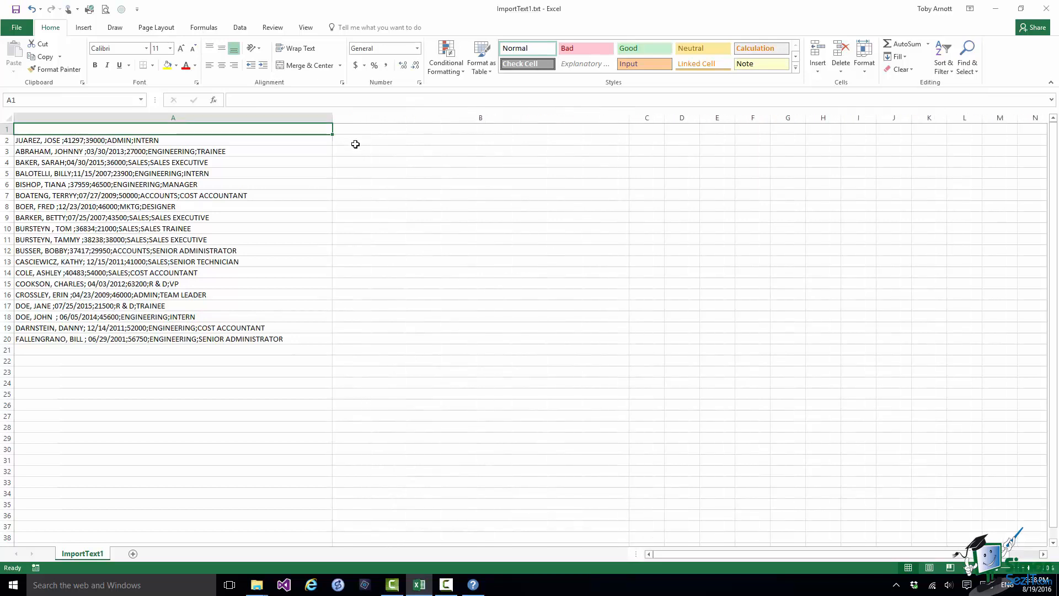
Step: Enter =PROPER(A2) in B2 to show the first record in proper case
click(479, 139)
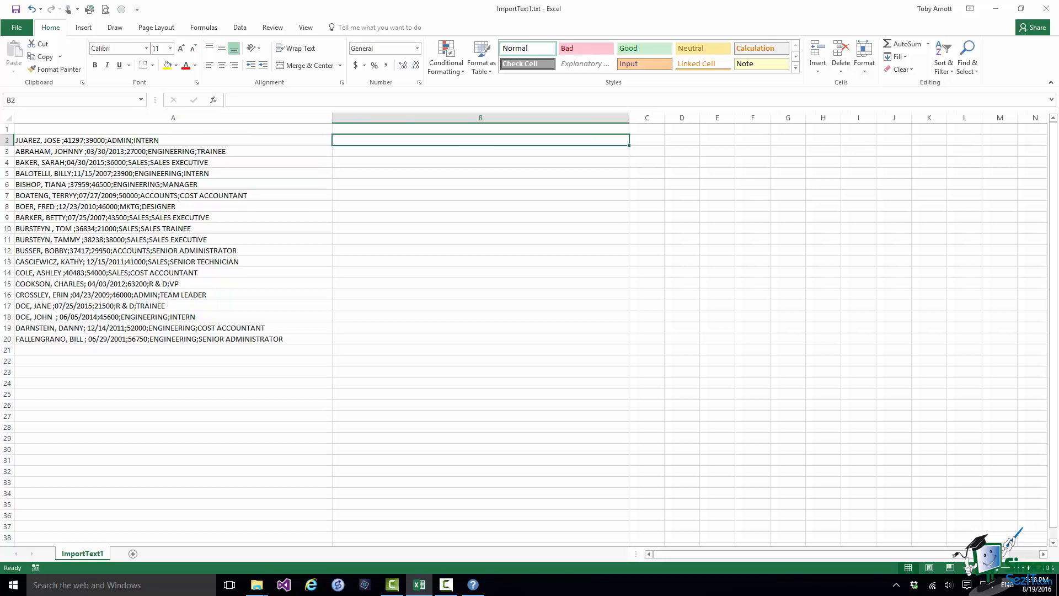
text(=P)
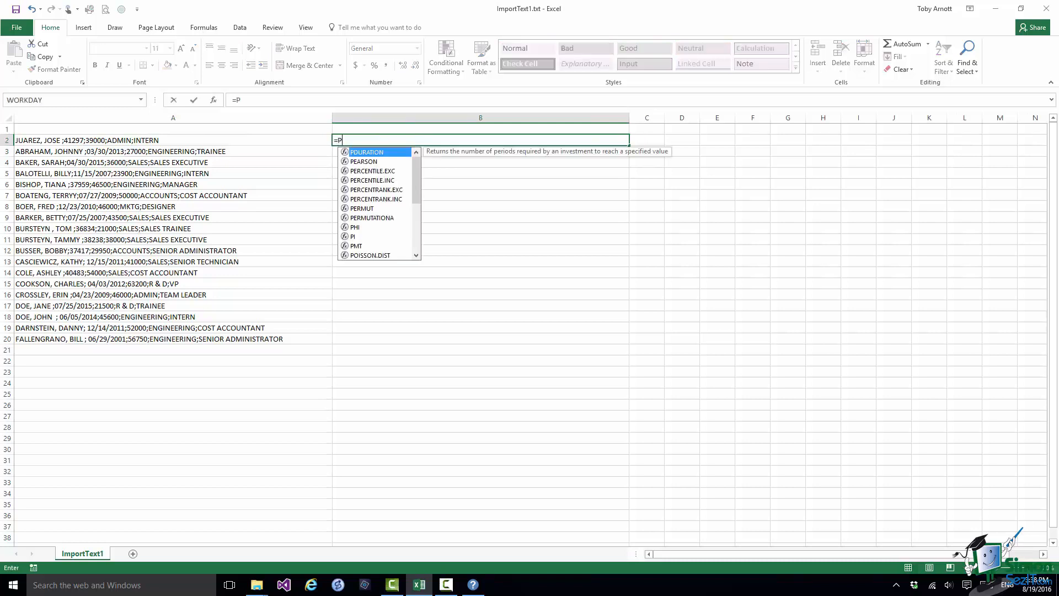
text(ROPER(A2)
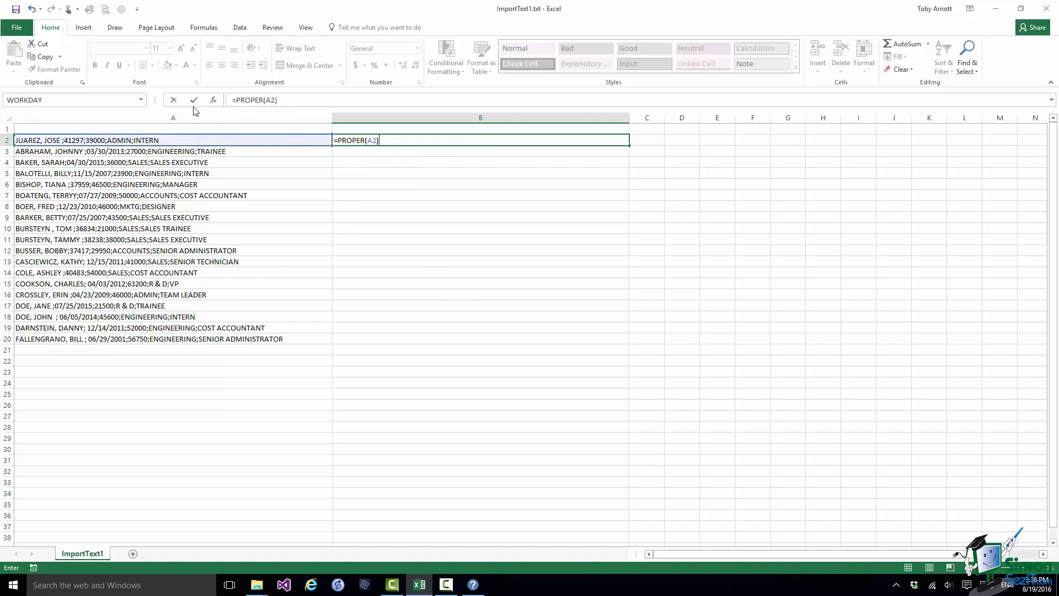
key(Return)
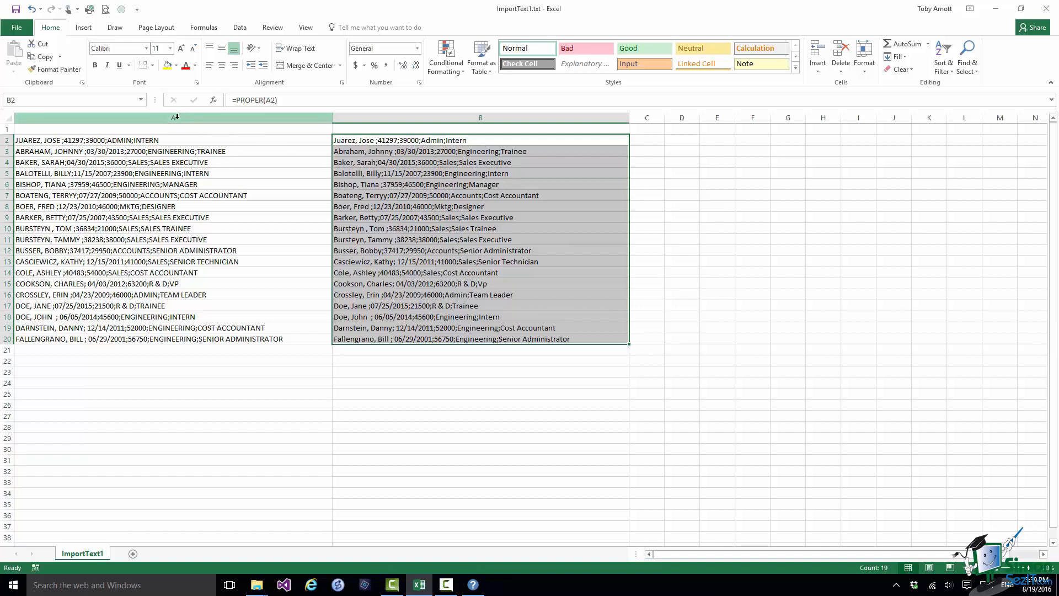
Step: Try removing column A, then undo it after the PROPER formulas turn into #REF! errors
right_click(174, 116)
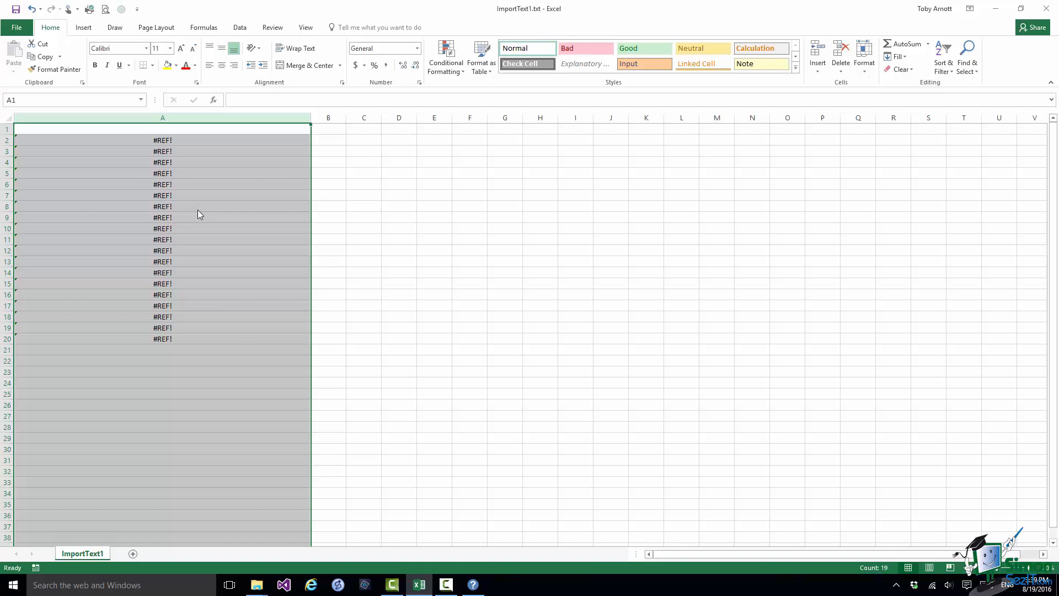
mouse_move(63, 48)
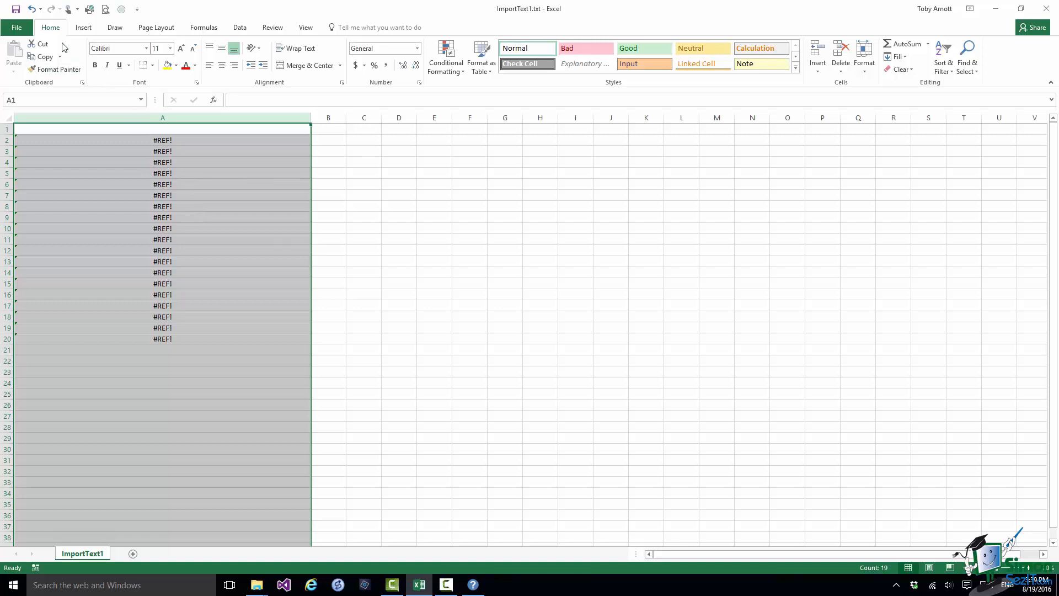
click(31, 8)
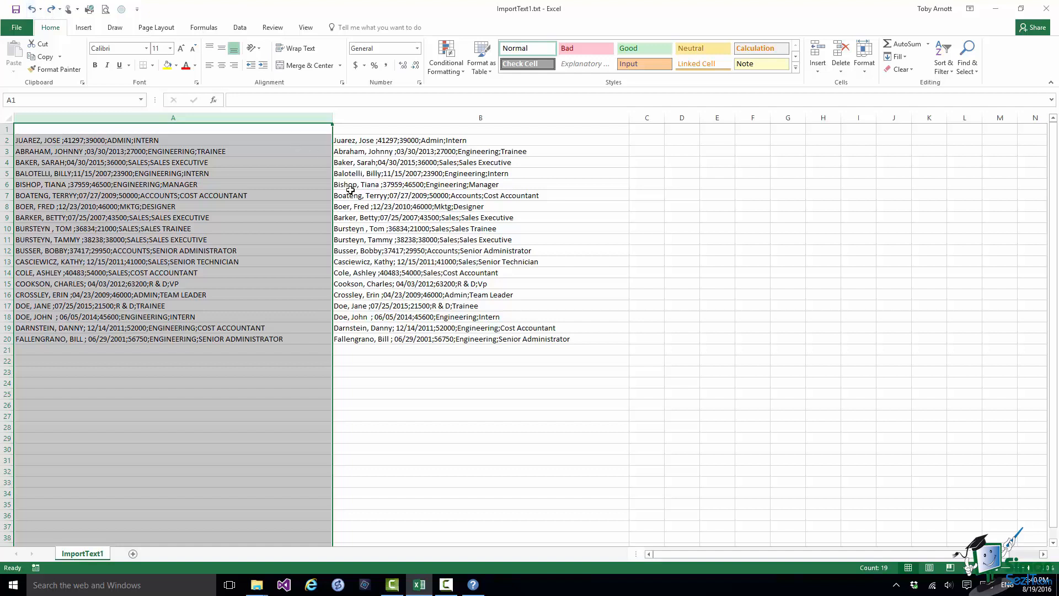
mouse_move(400, 150)
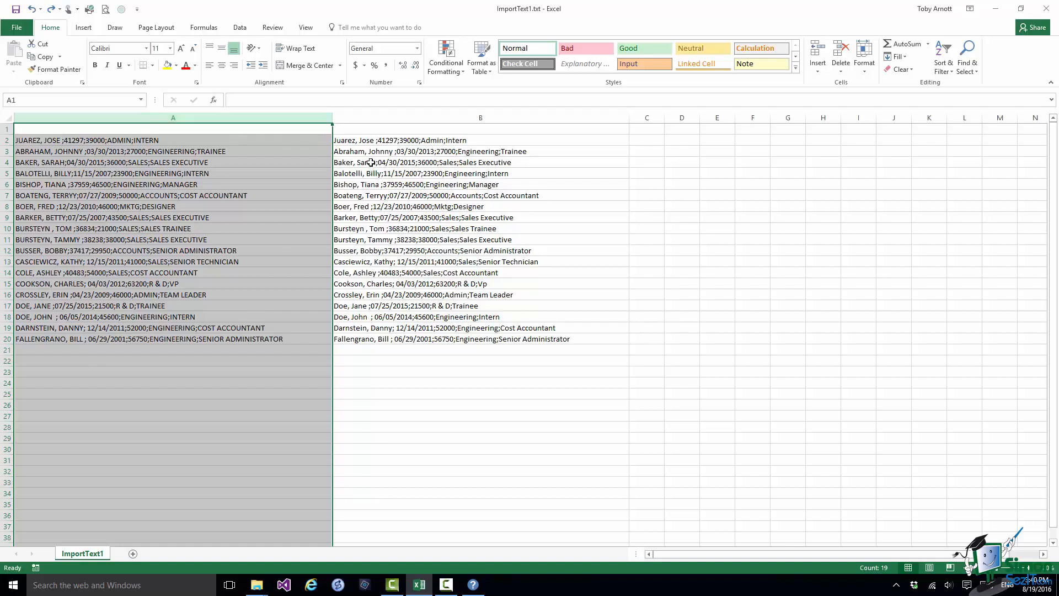
mouse_move(664, 117)
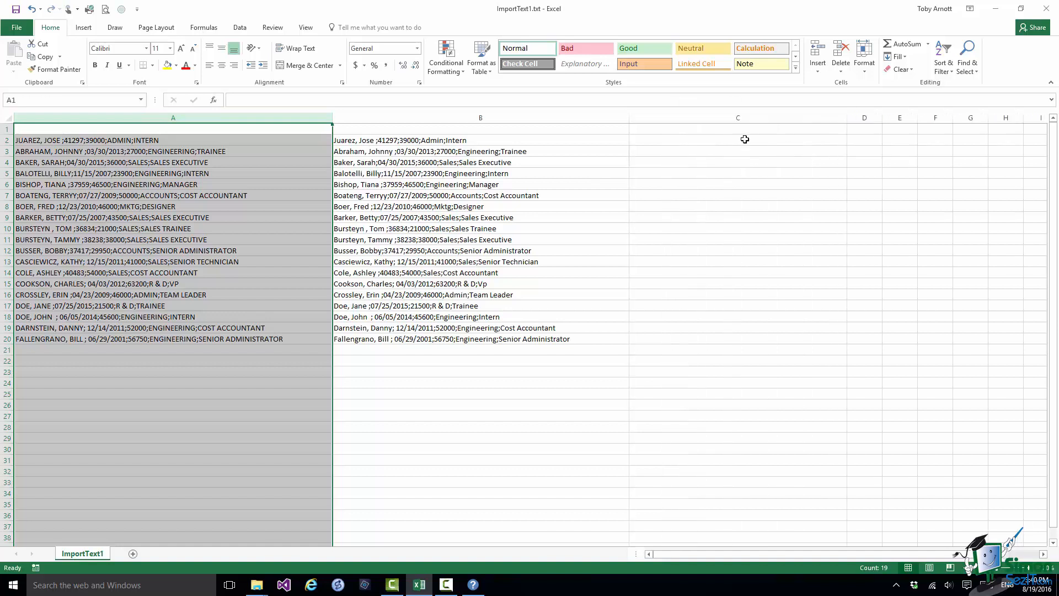
mouse_move(419, 138)
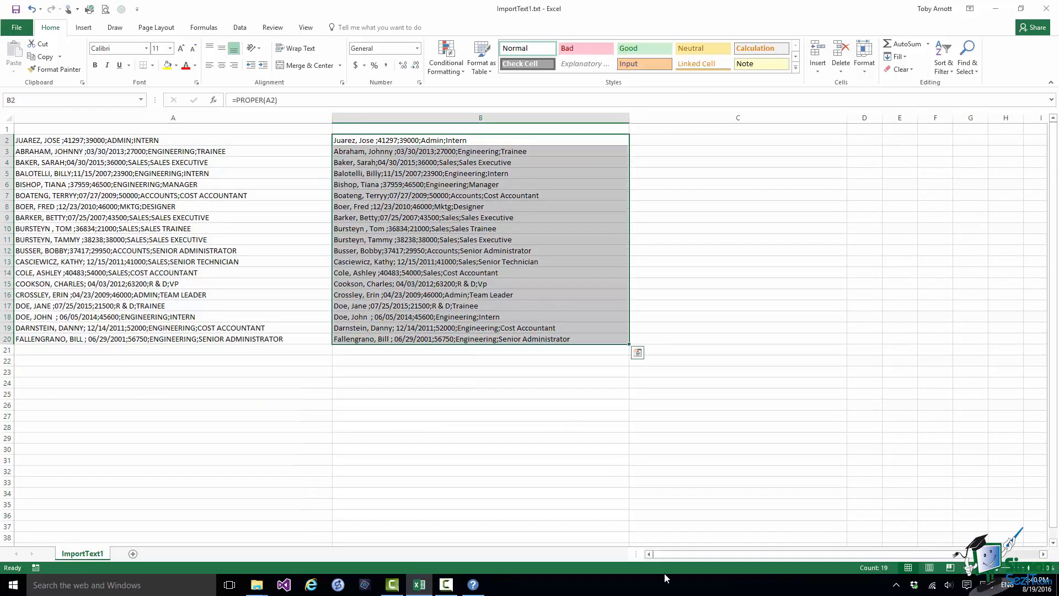
Step: Paste the proper-case records from B2:B20 into C2 as values only
key(ctrl+c)
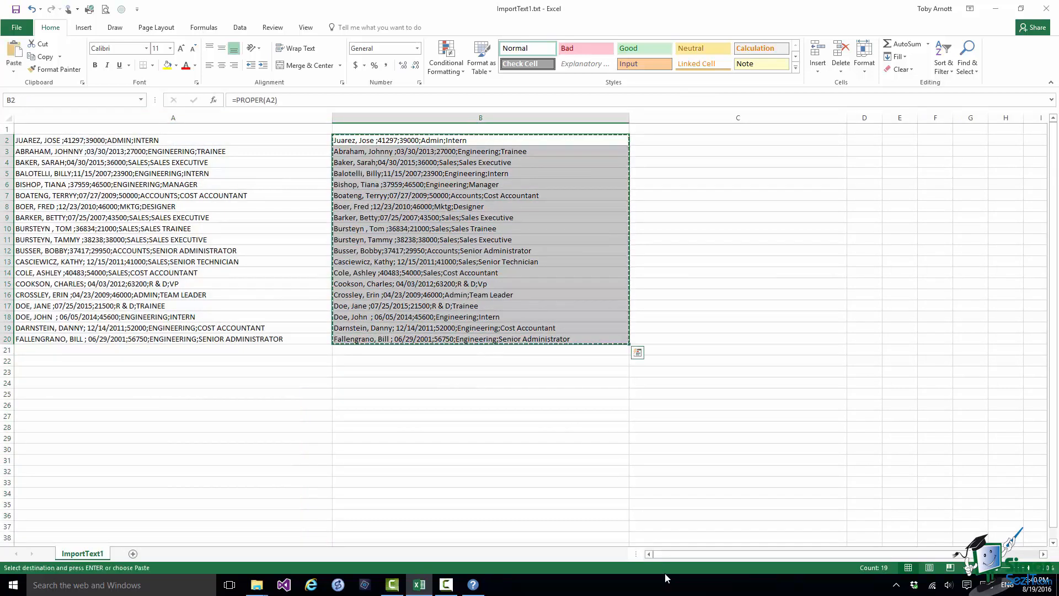
click(736, 140)
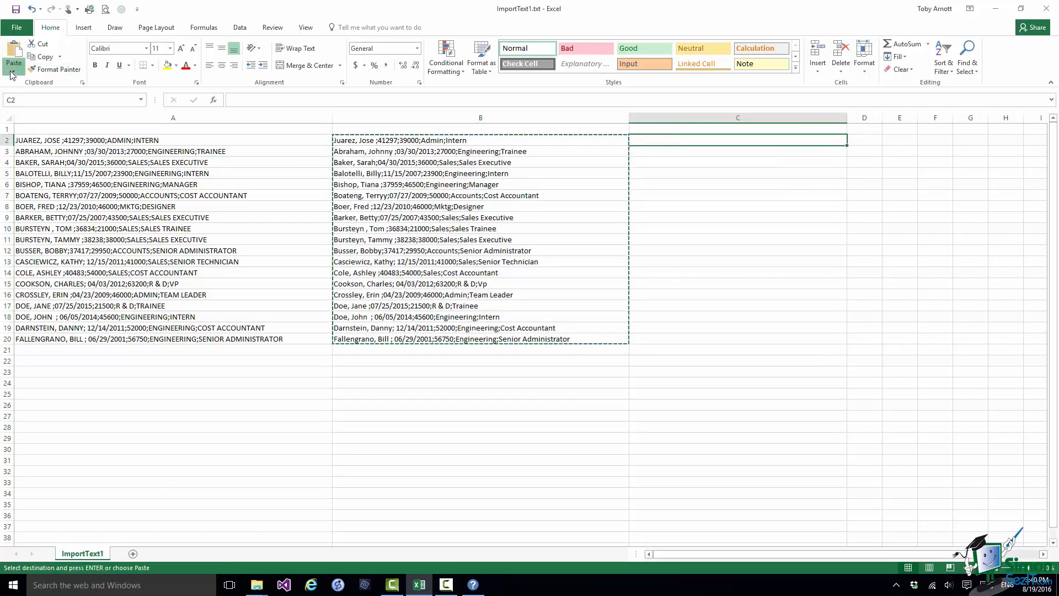
click(13, 64)
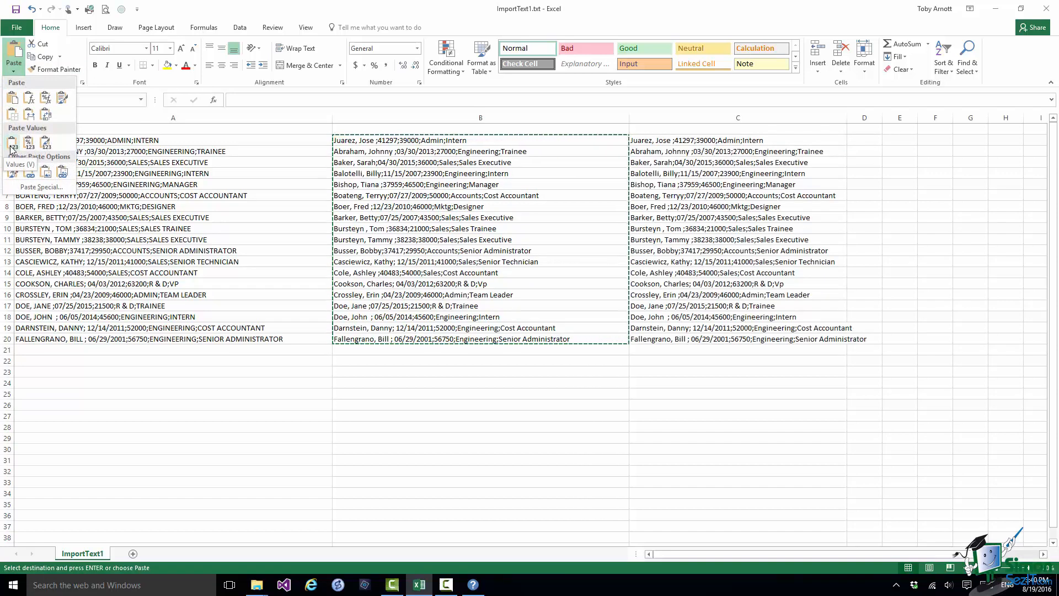
click(12, 142)
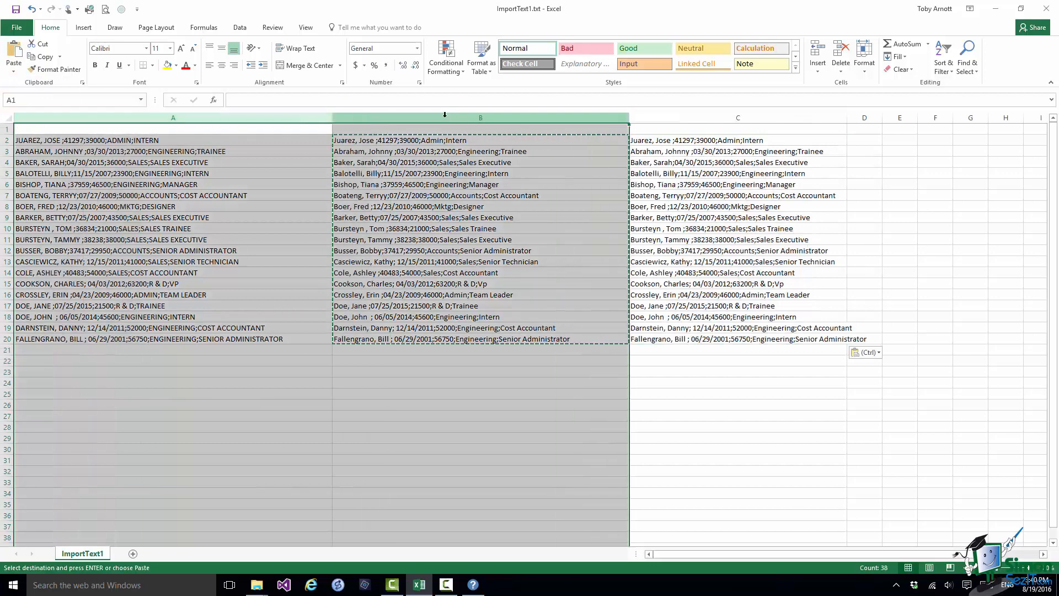
right_click(480, 118)
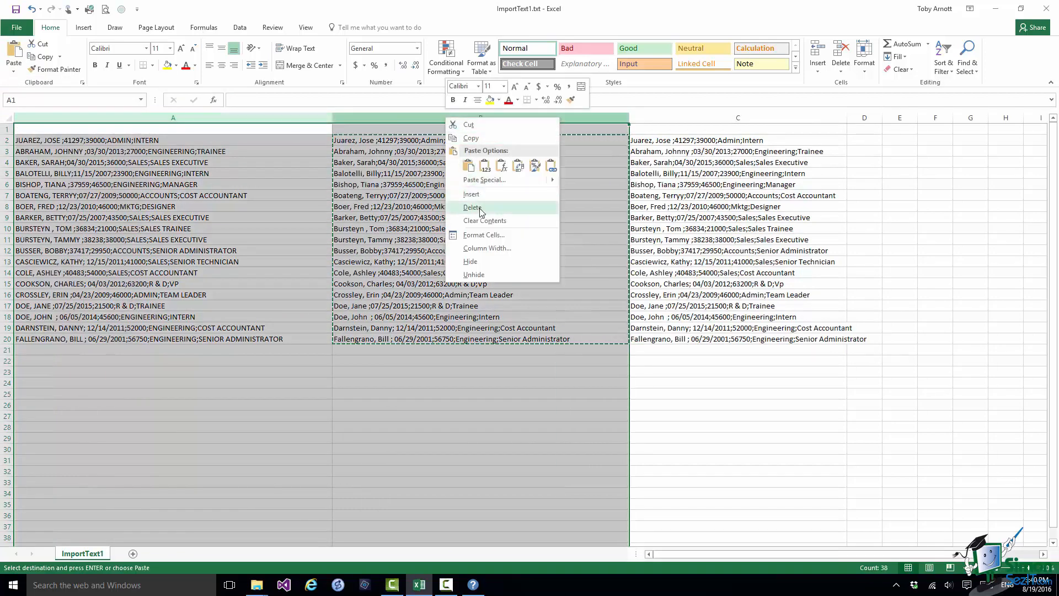
click(472, 207)
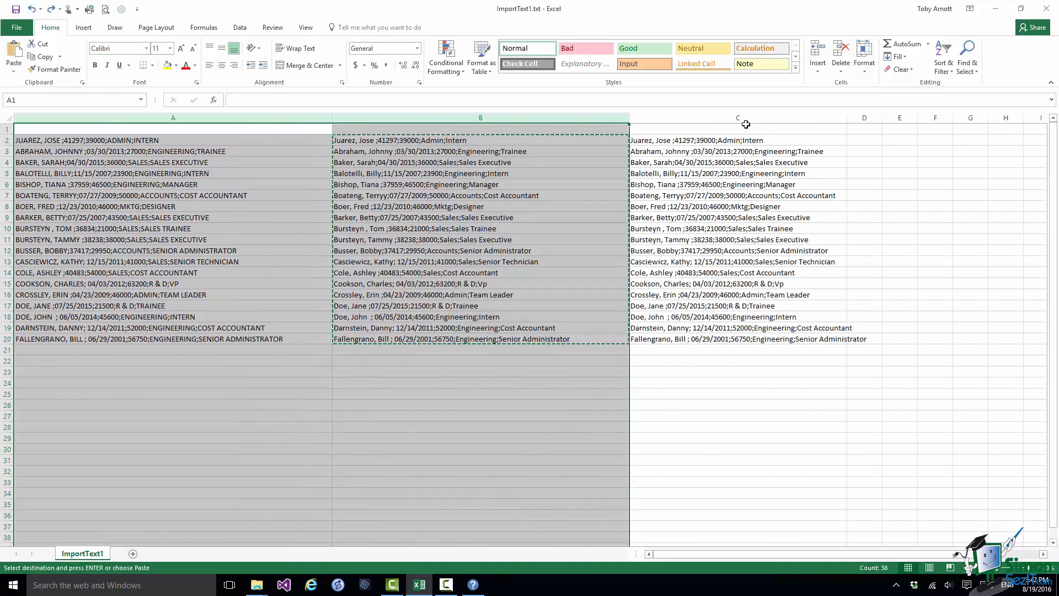
Step: Delete the duplicate column C and remove the uppercase original column A
right_click(737, 117)
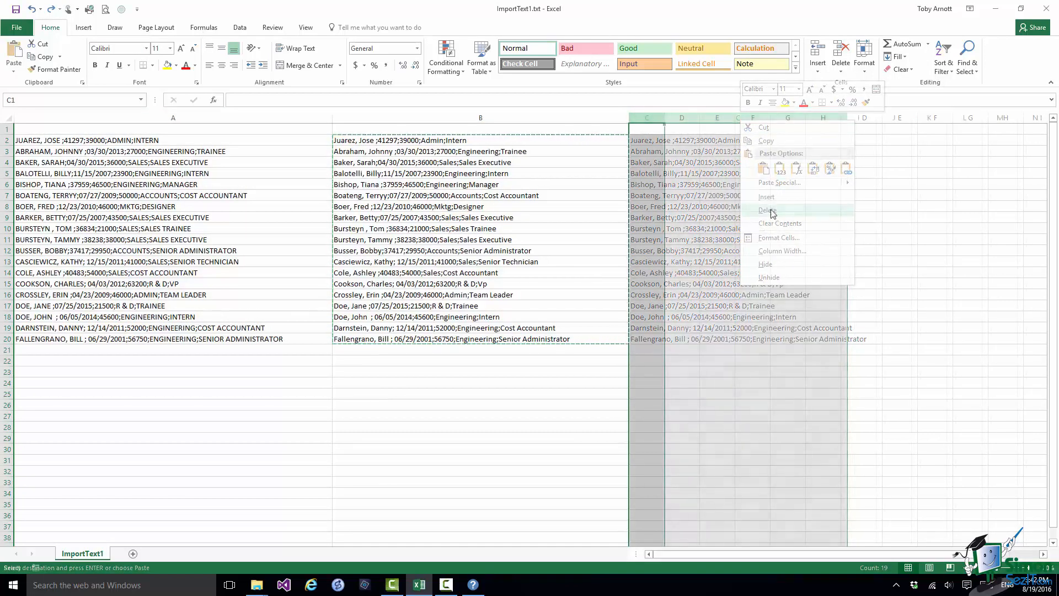
click(767, 210)
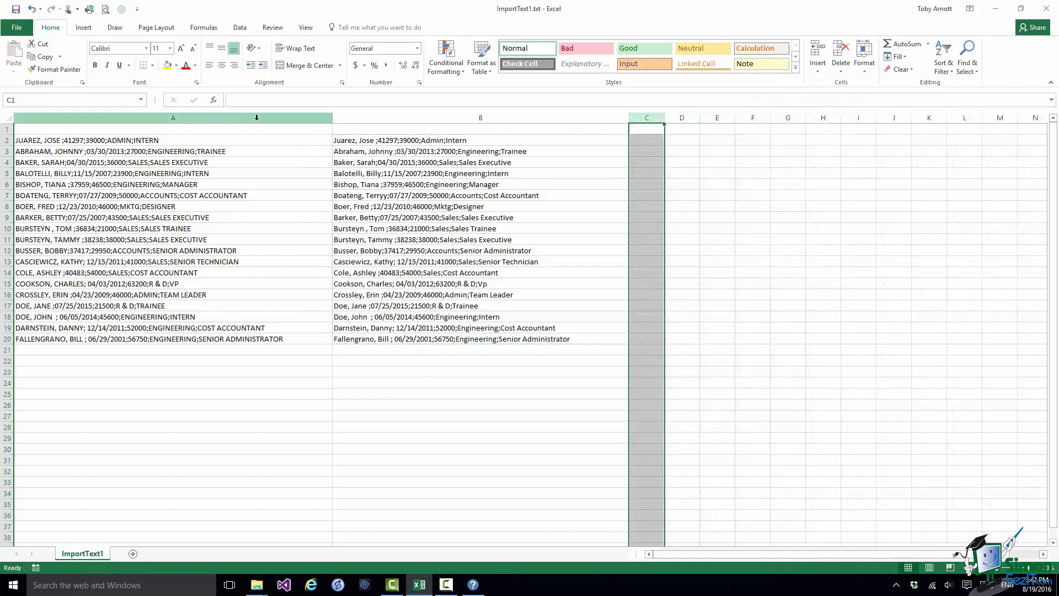
right_click(172, 117)
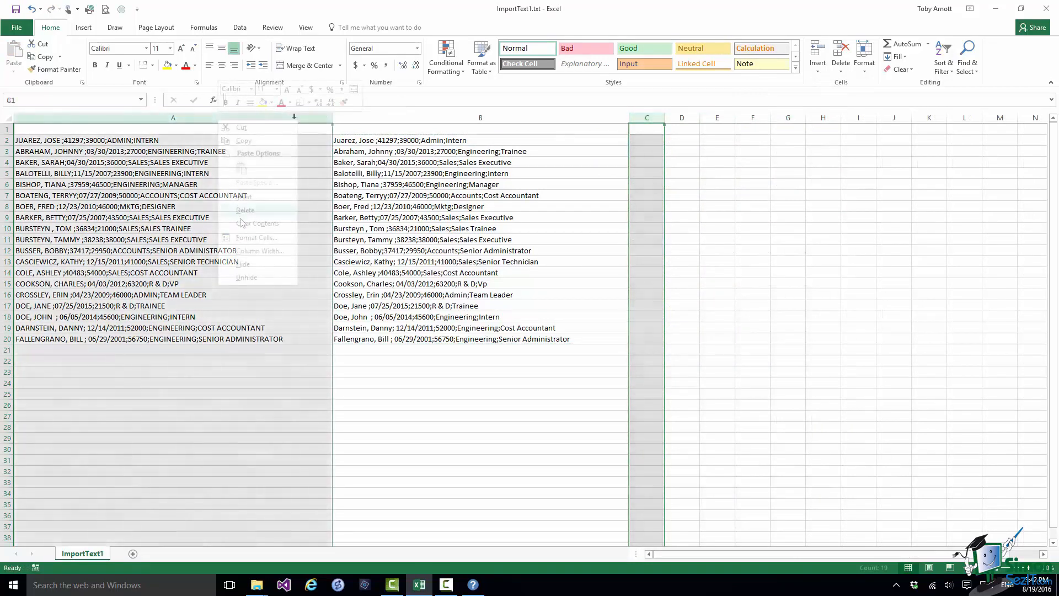
click(245, 209)
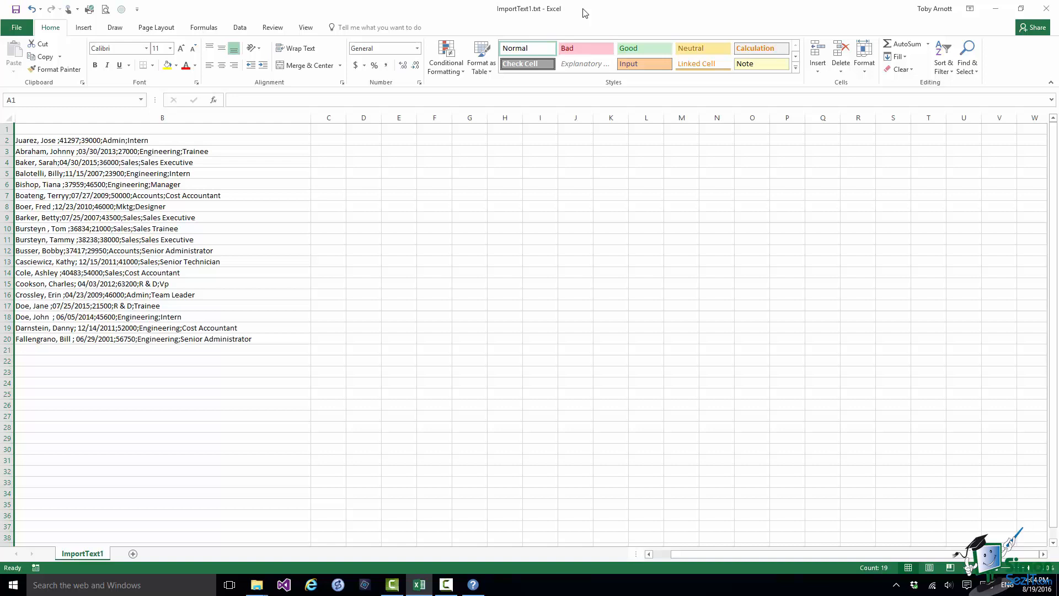
mouse_move(337, 129)
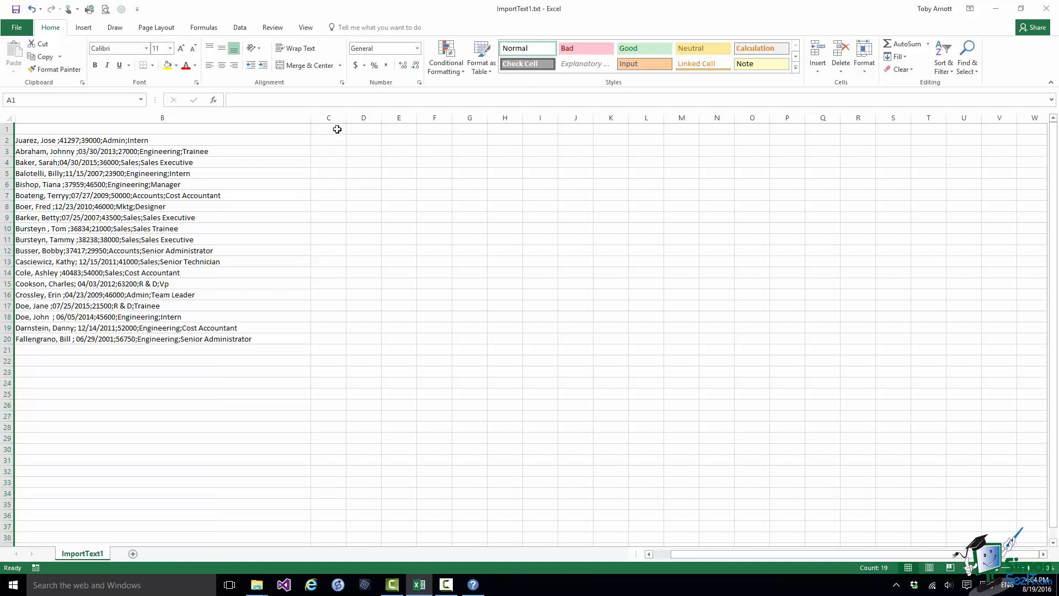
Step: Enter =FIND(";",B2) in C2, returning 14 for the Juarez record
click(328, 140)
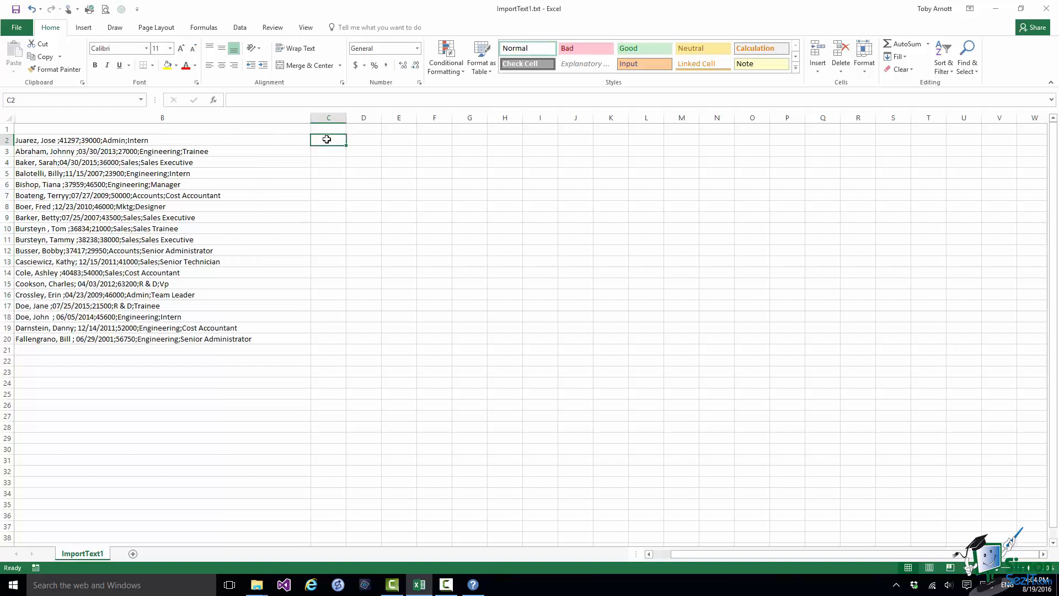
text(=F)
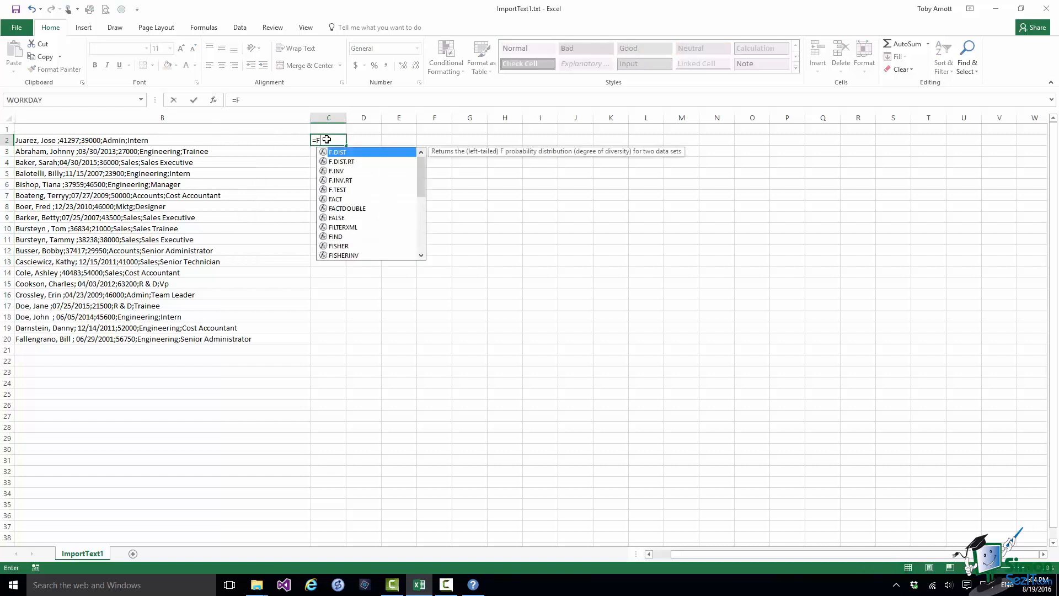
text(IND()
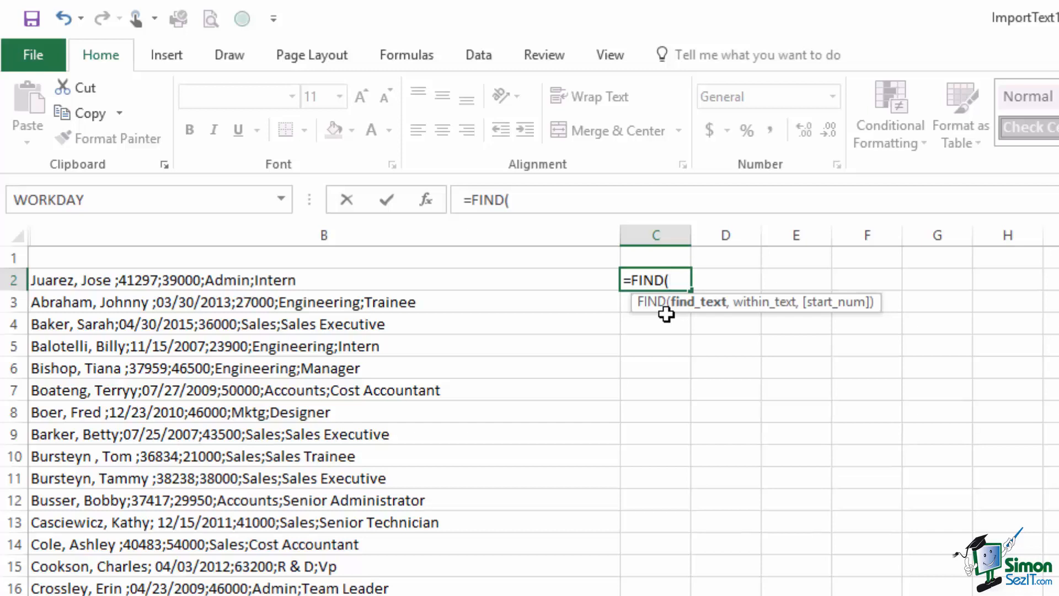
text(";)
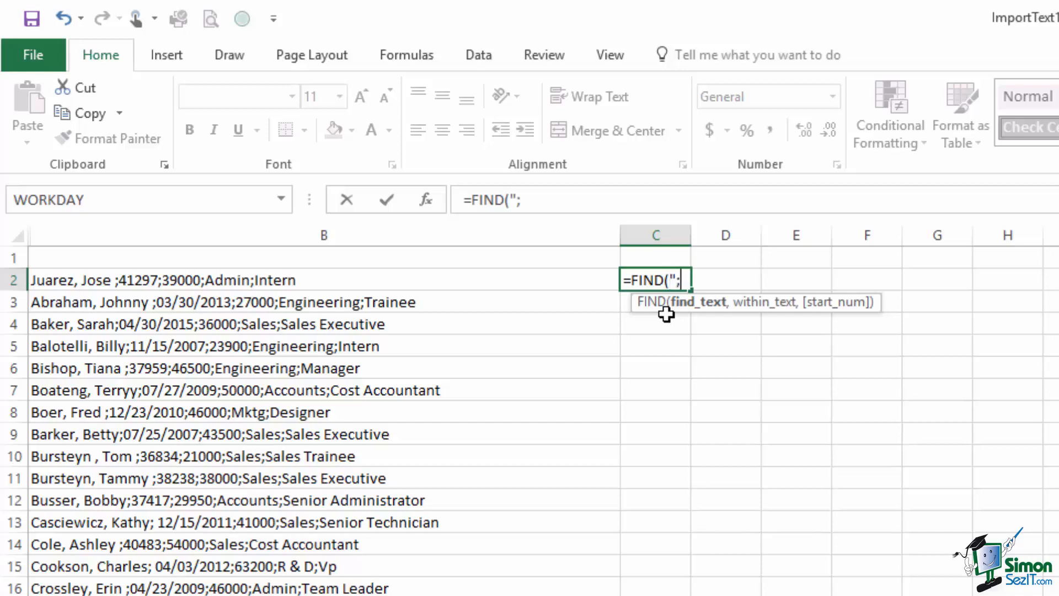
text(")
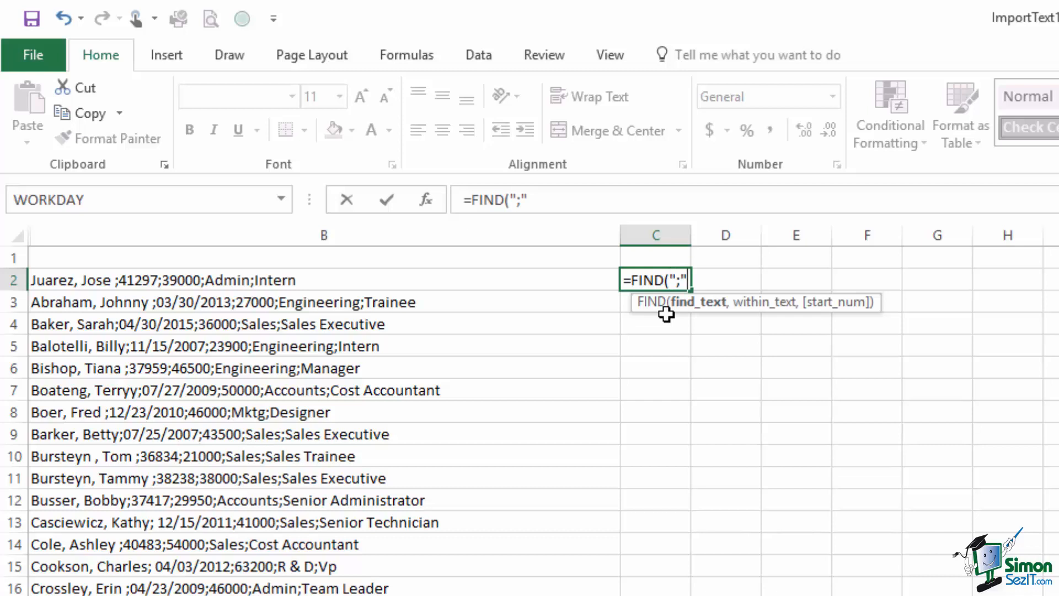
text(,)
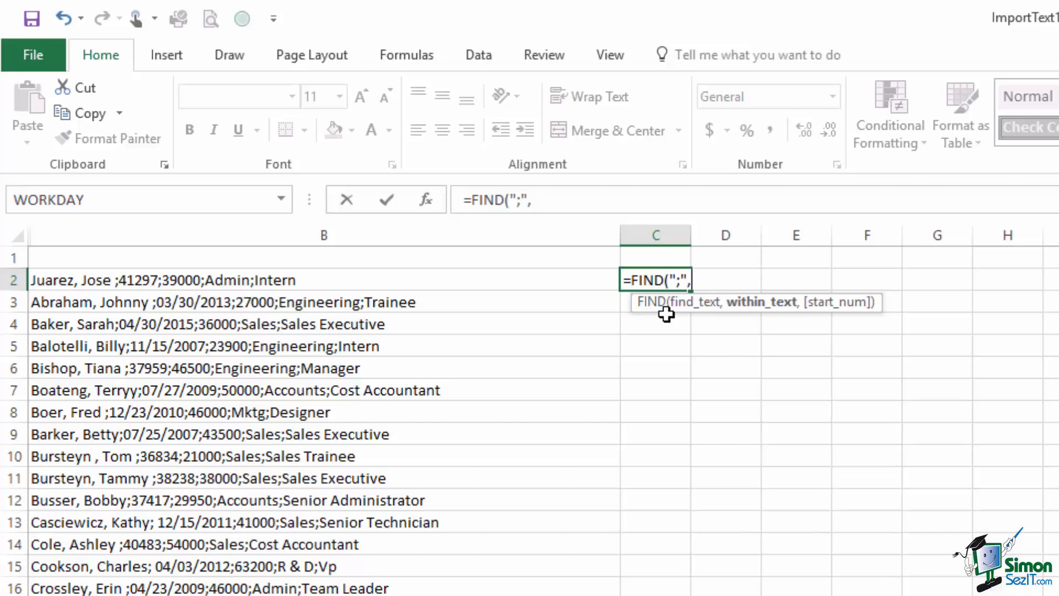
text(B2))
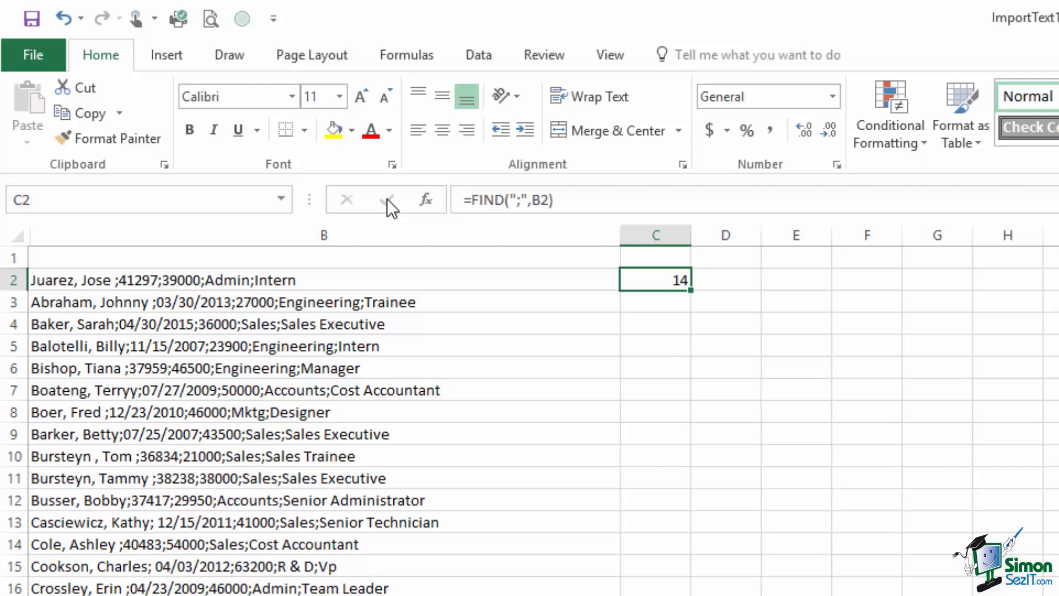
mouse_move(729, 323)
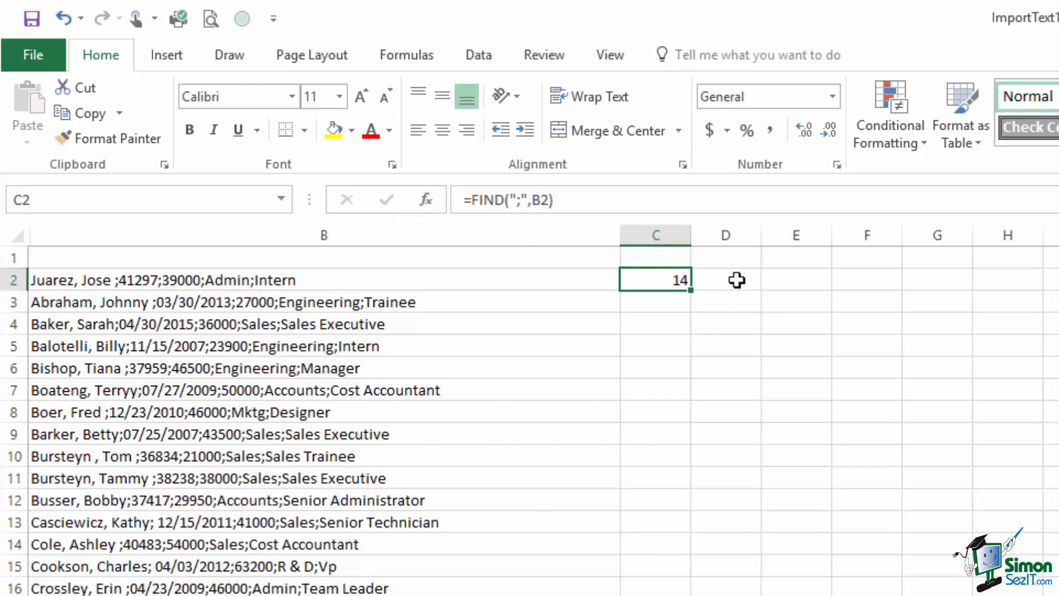
Step: Enter =LEN(B2) in D2, returning the record length 38
click(725, 280)
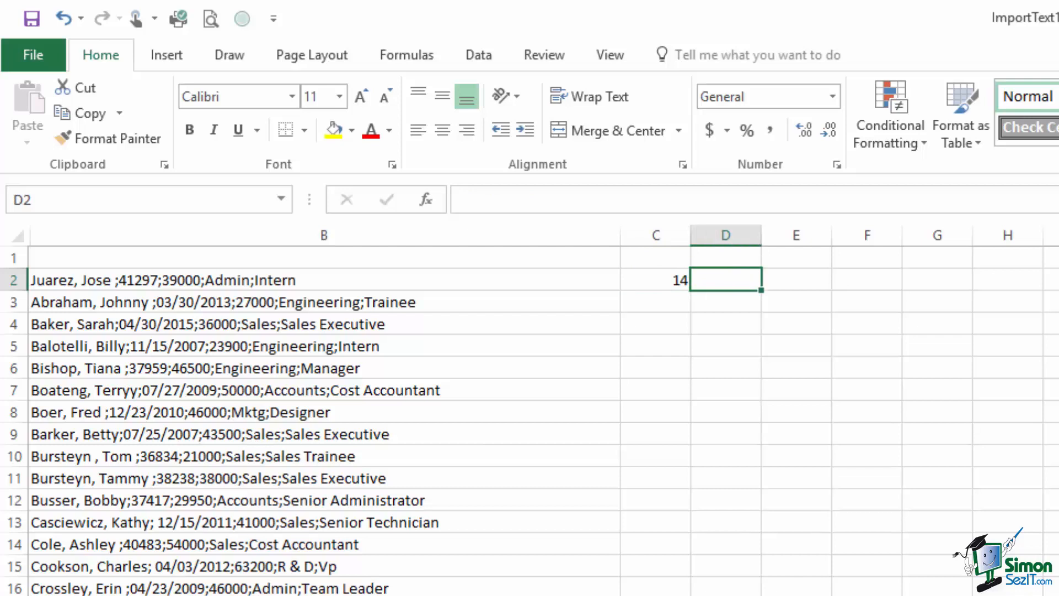
text(=)
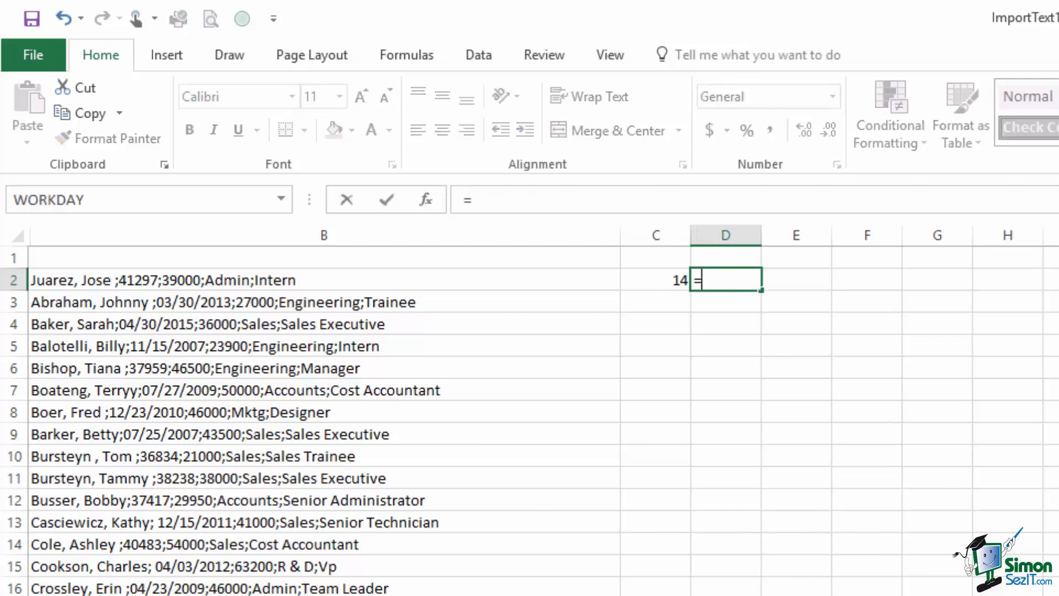
text(LEN(B2)
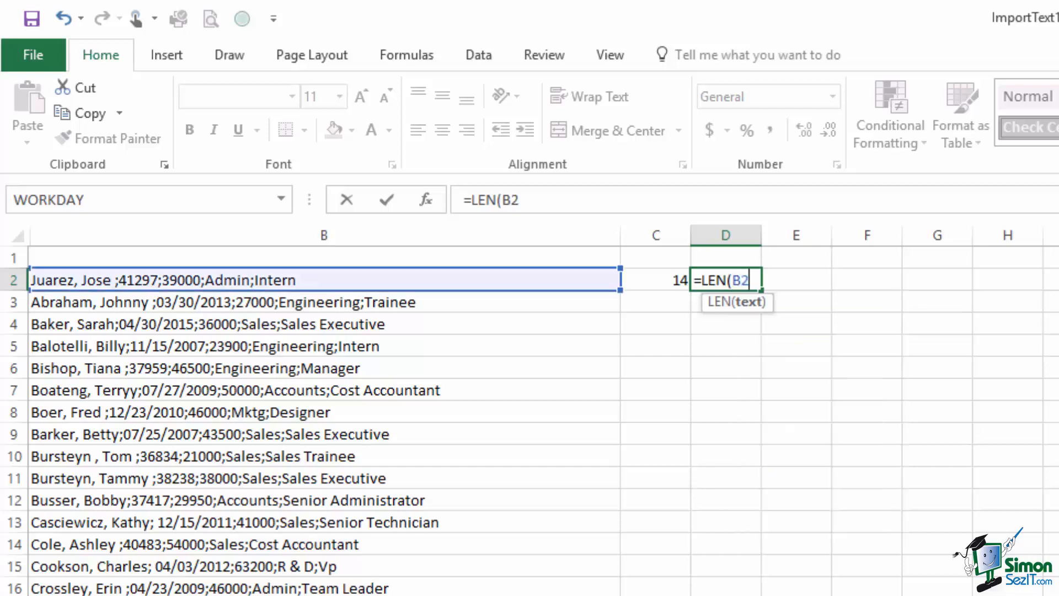
text())
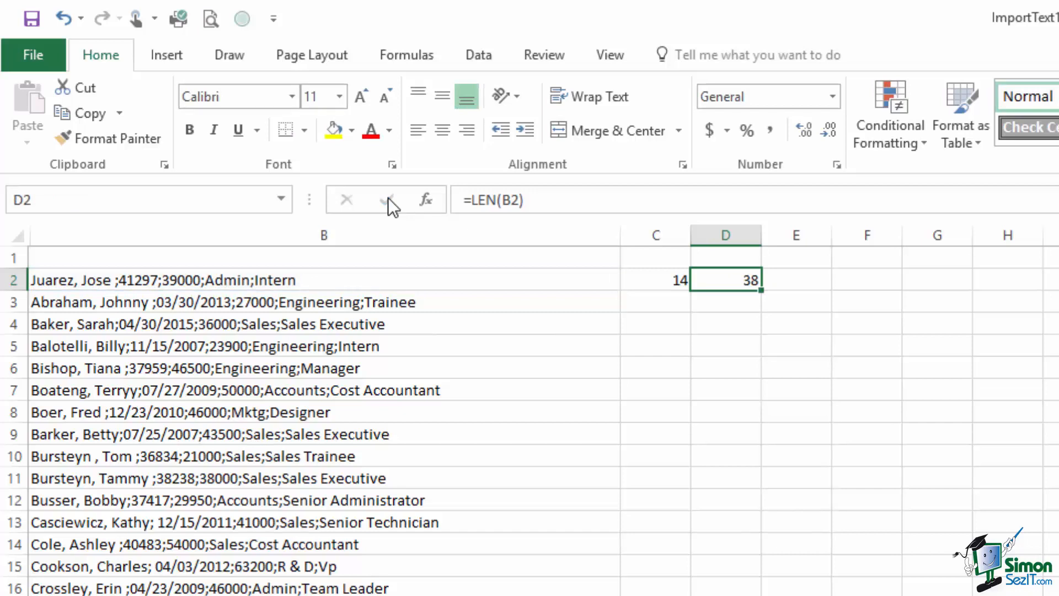
mouse_move(551, 364)
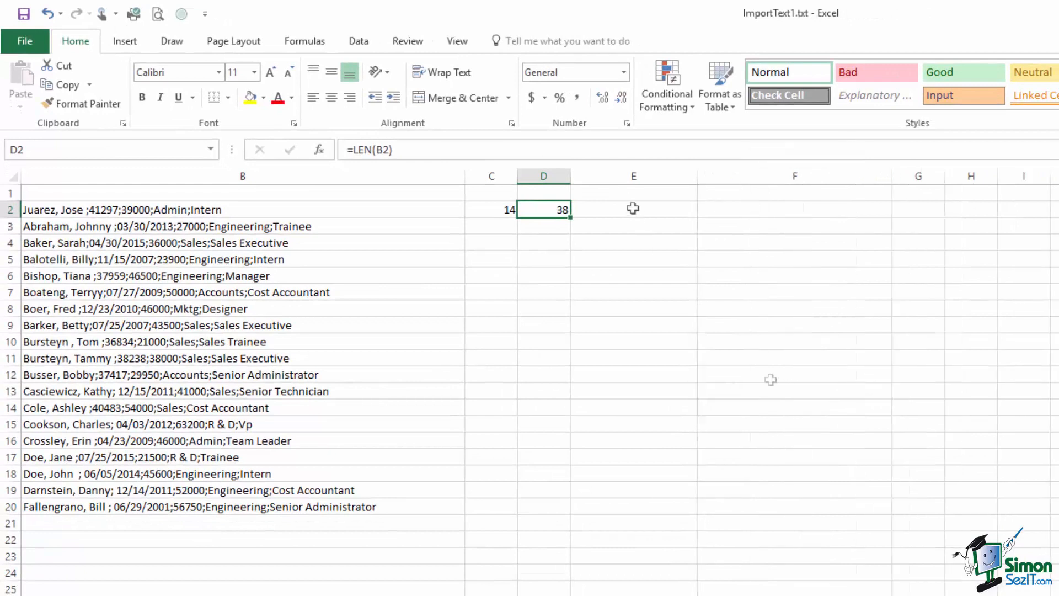
Step: Type =LEFT(B2,C2-1) in E2 to take the name before the semicolon
click(632, 209)
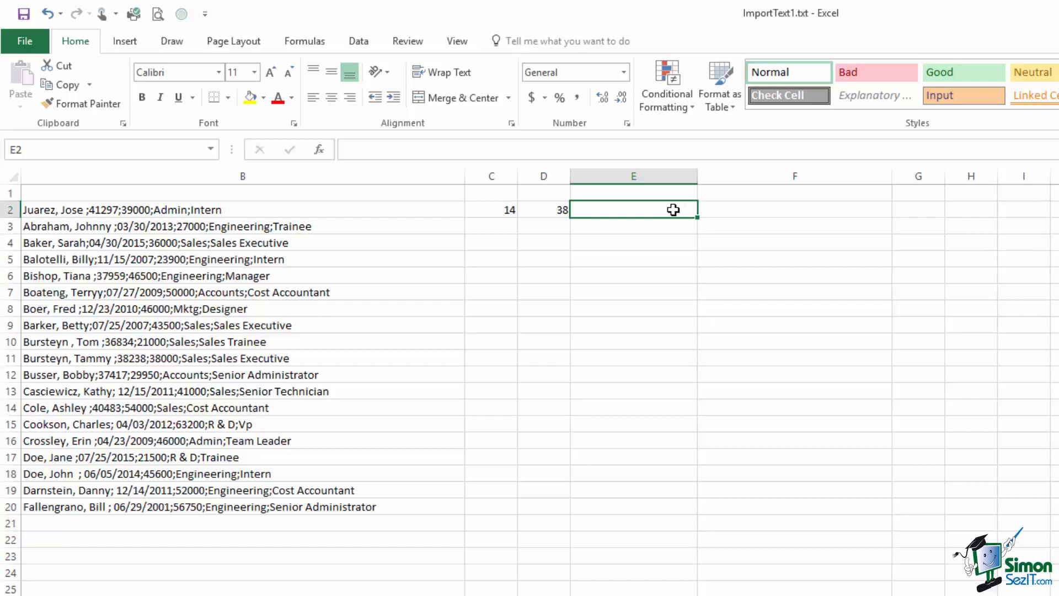
mouse_move(457, 181)
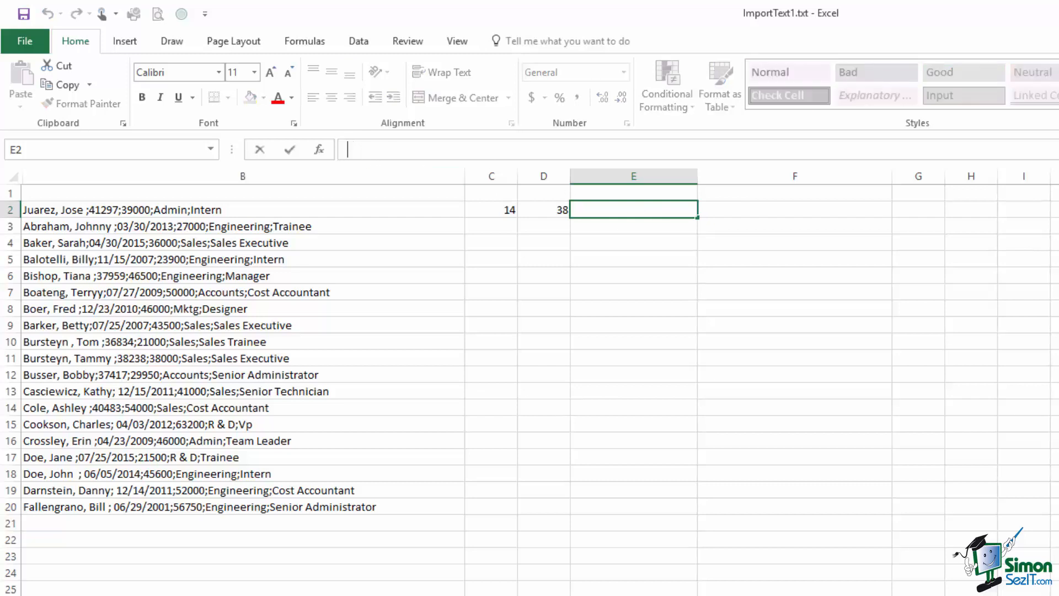
text(=L)
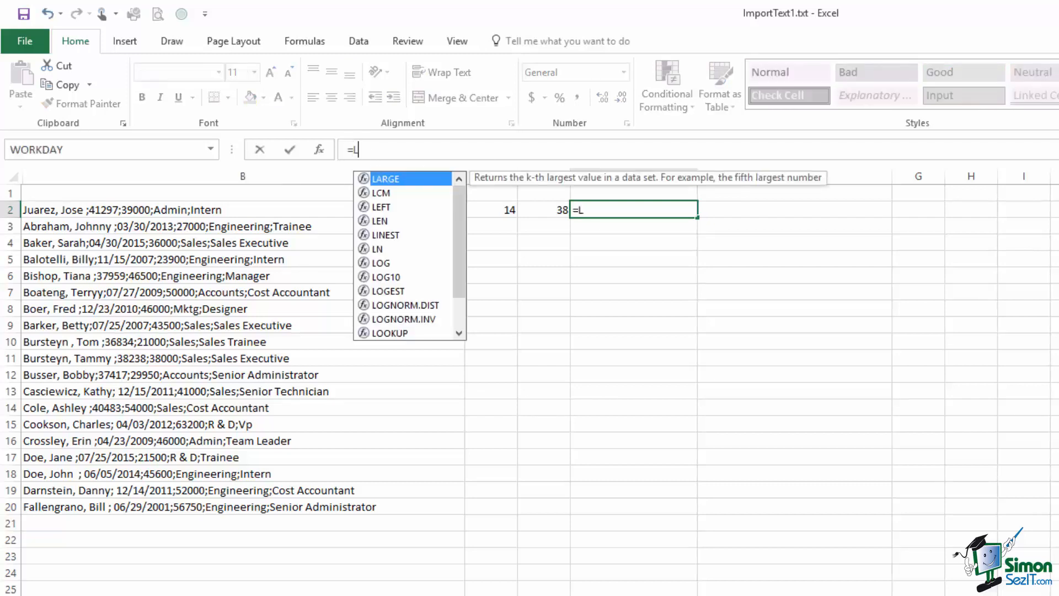
text(EF)
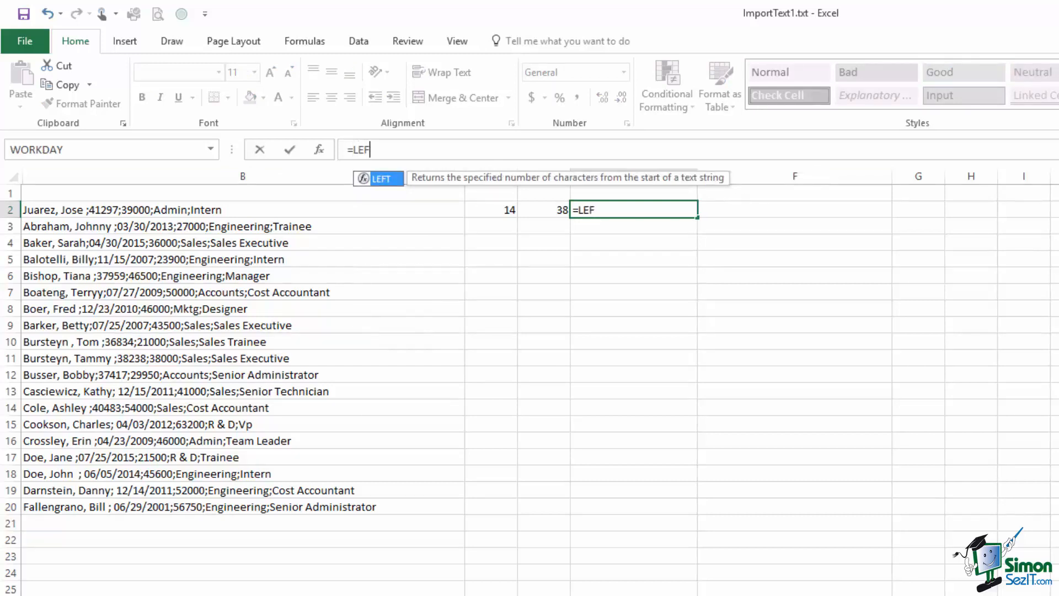
text(T(B2)
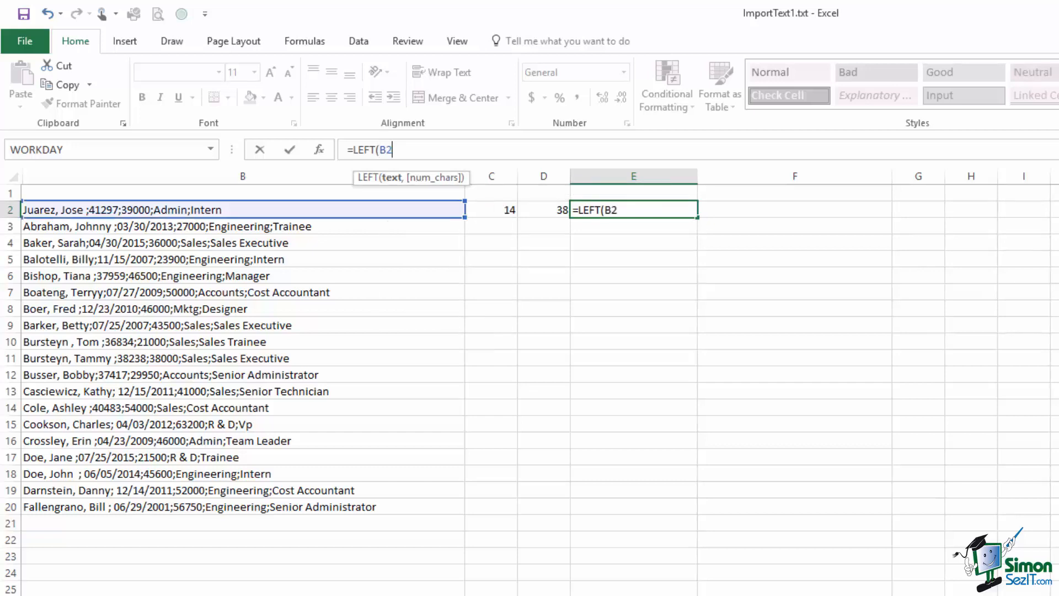
text(,)
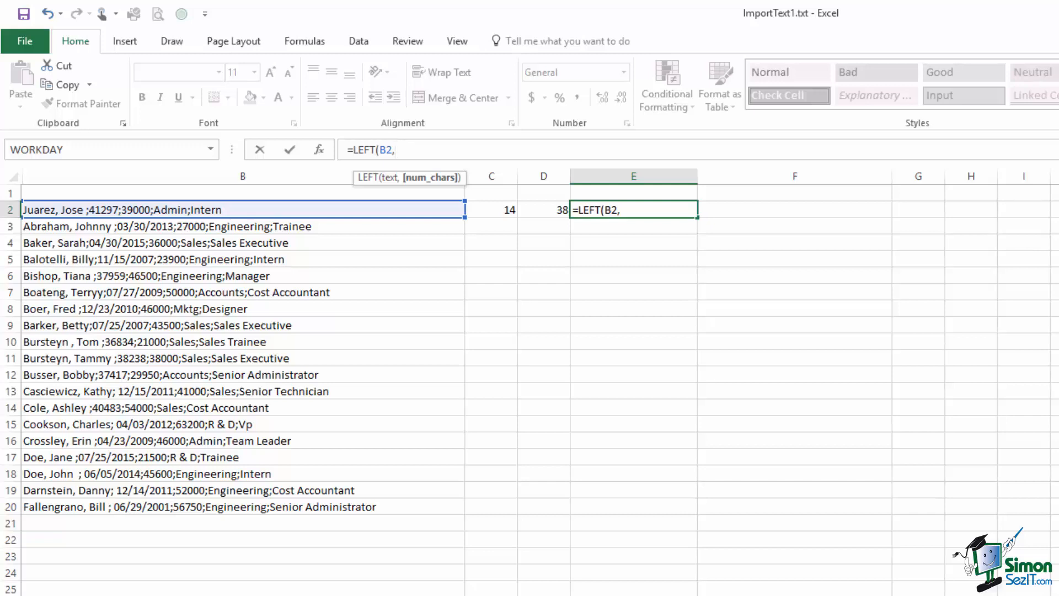
text(C2-1)
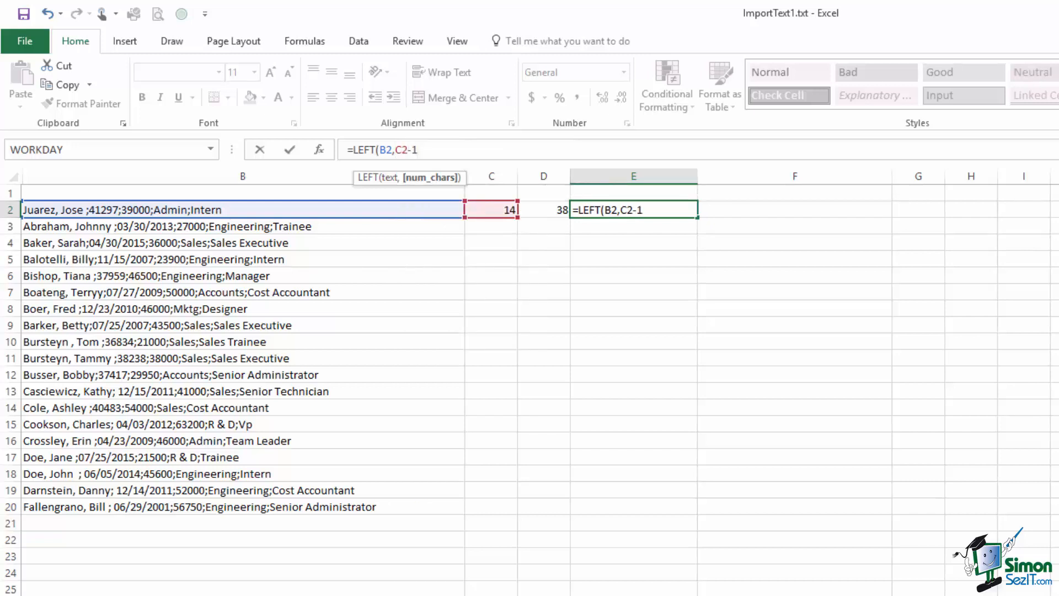
text())
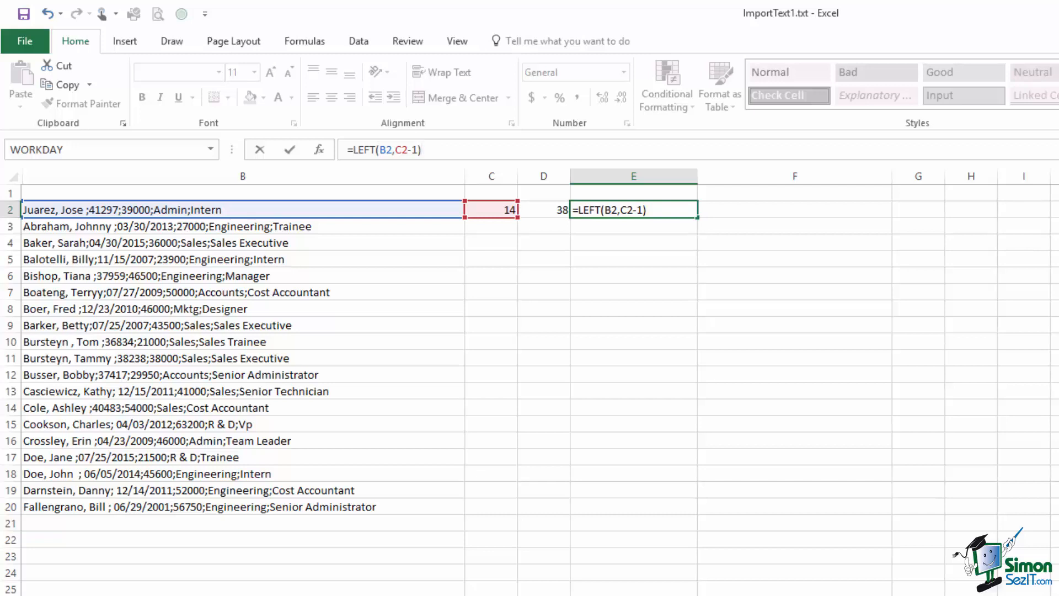
mouse_move(996, 261)
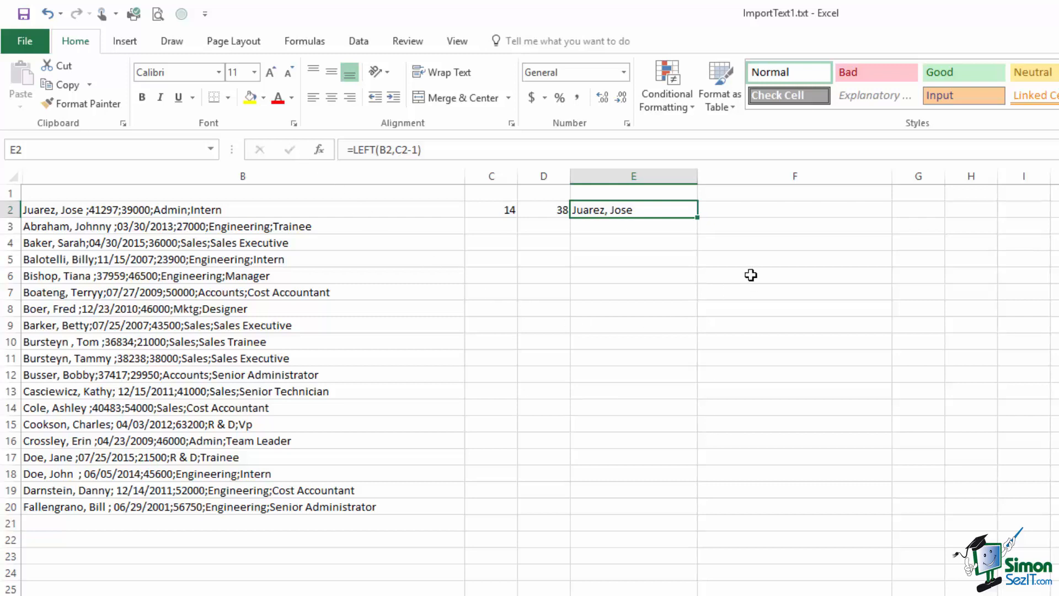
Step: Enter =RIGHT(B2,D2-C2) in F2 to extract the data after the name
click(794, 208)
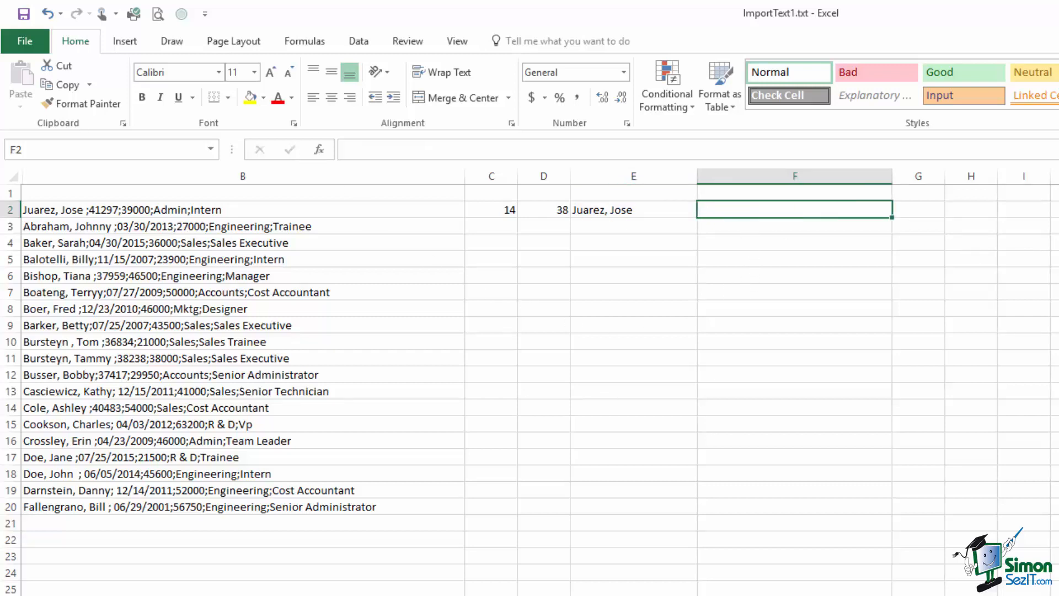
text(=)
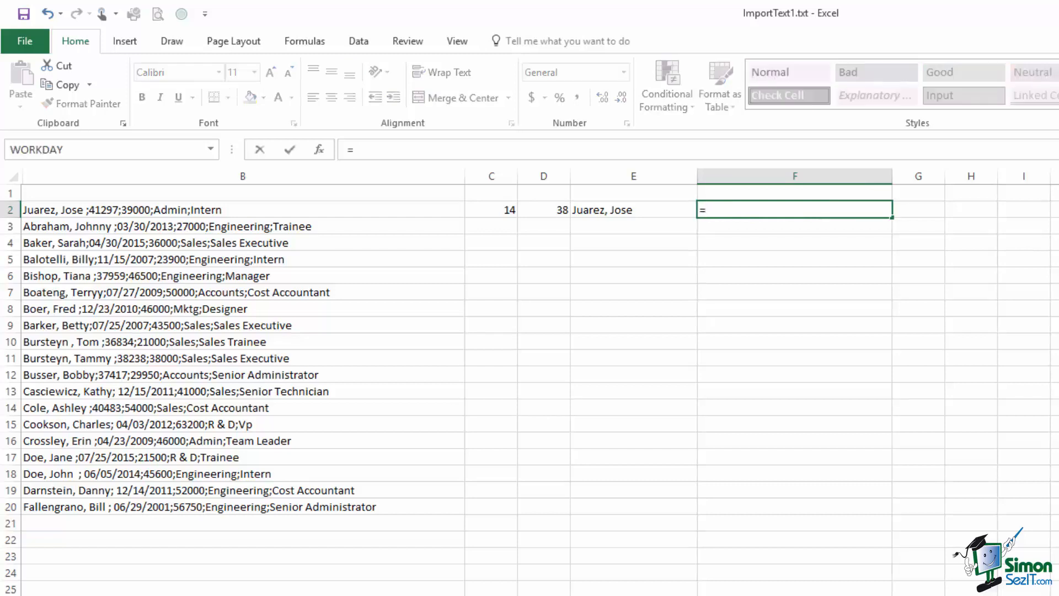
text(RIGHT()
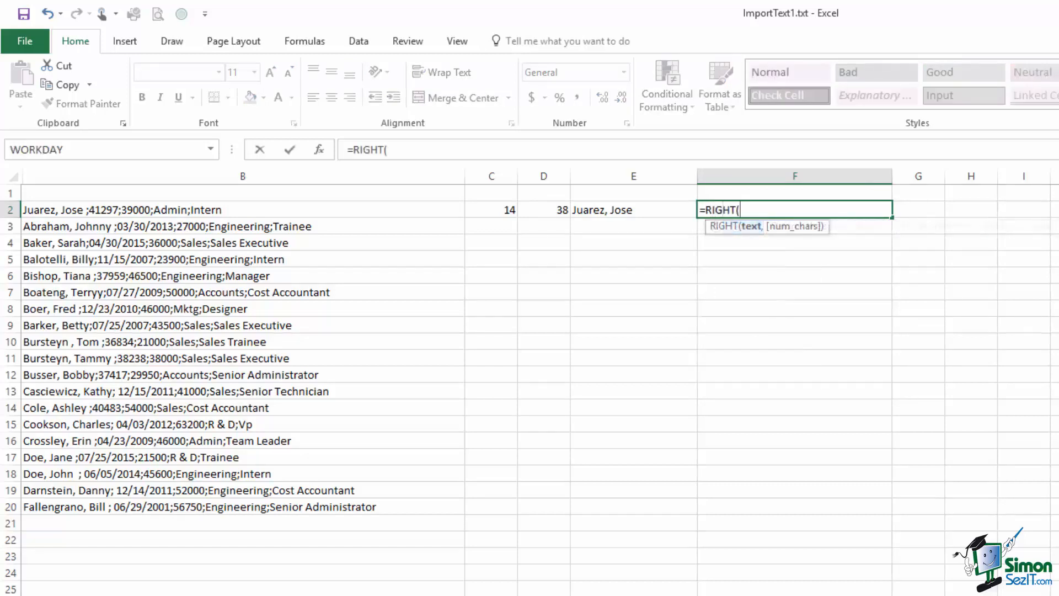
text(B2,)
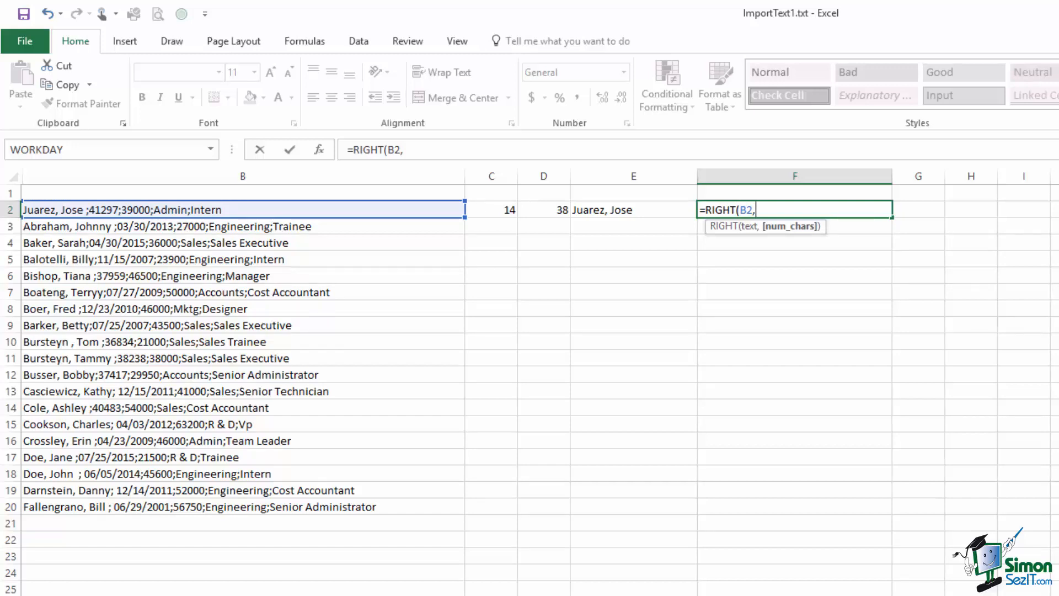
click(543, 209)
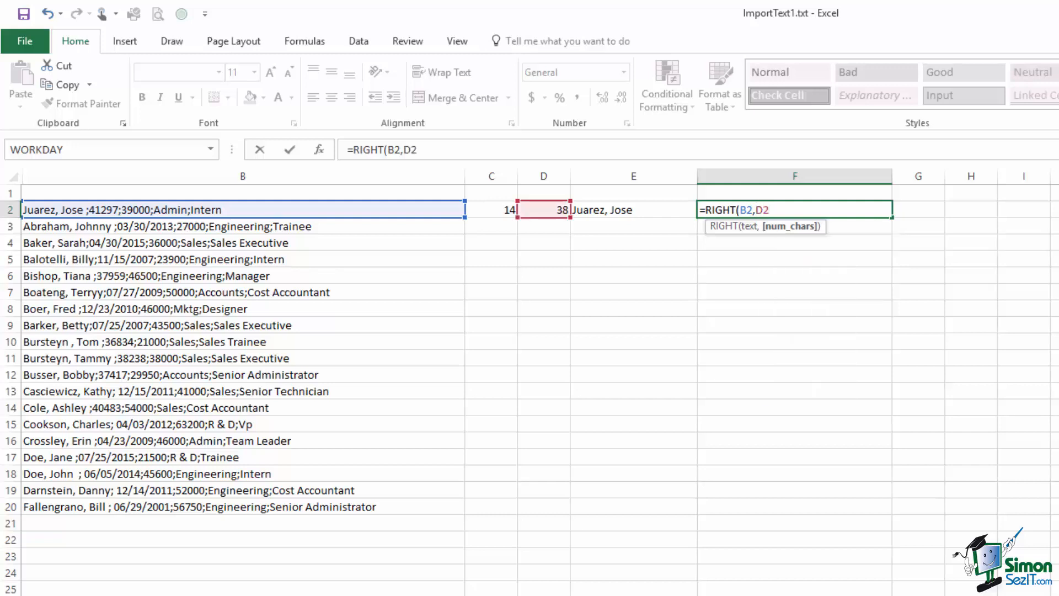
text(-)
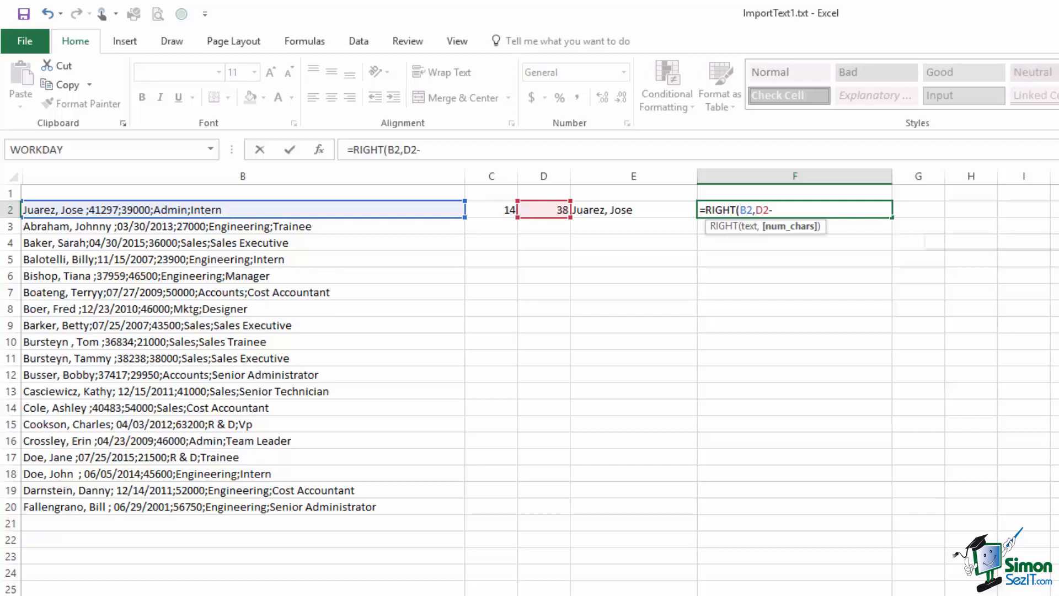
text(c2))
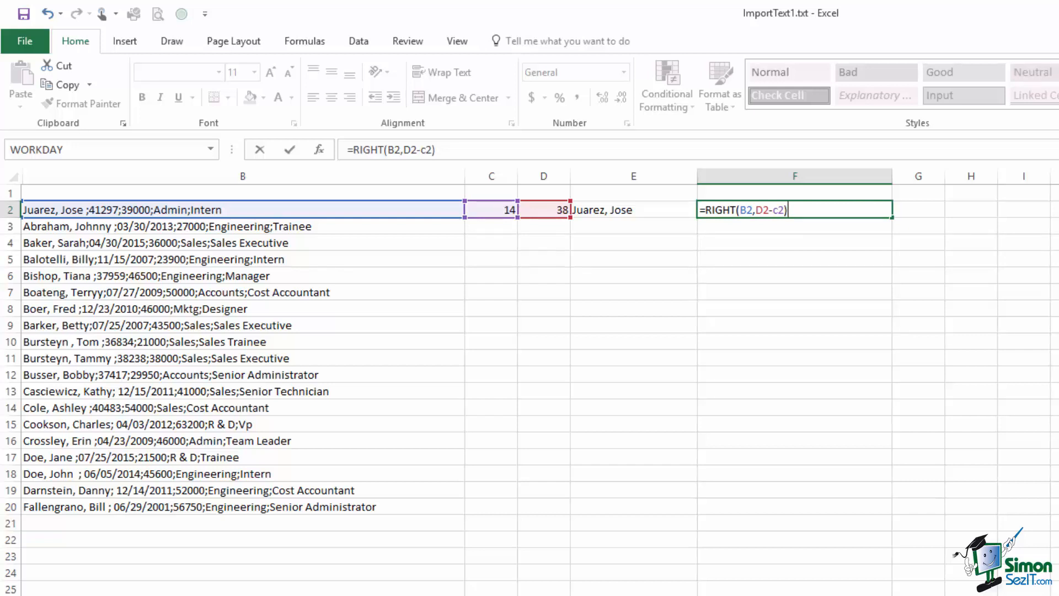
mouse_move(755, 141)
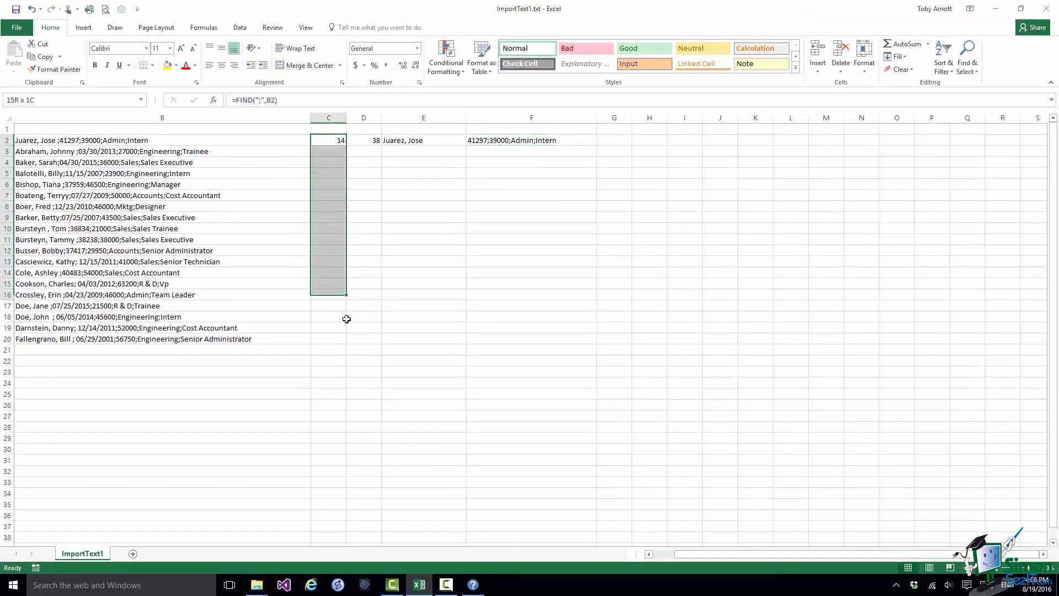
Step: Fill the C2:F2 formulas down through row 20 and deselect
click(898, 56)
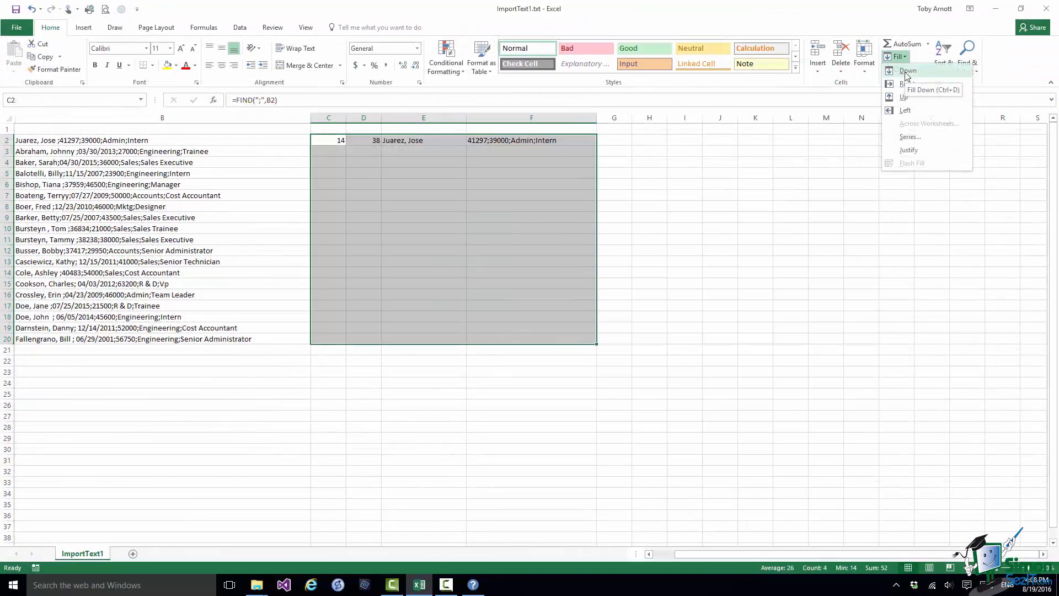
click(908, 71)
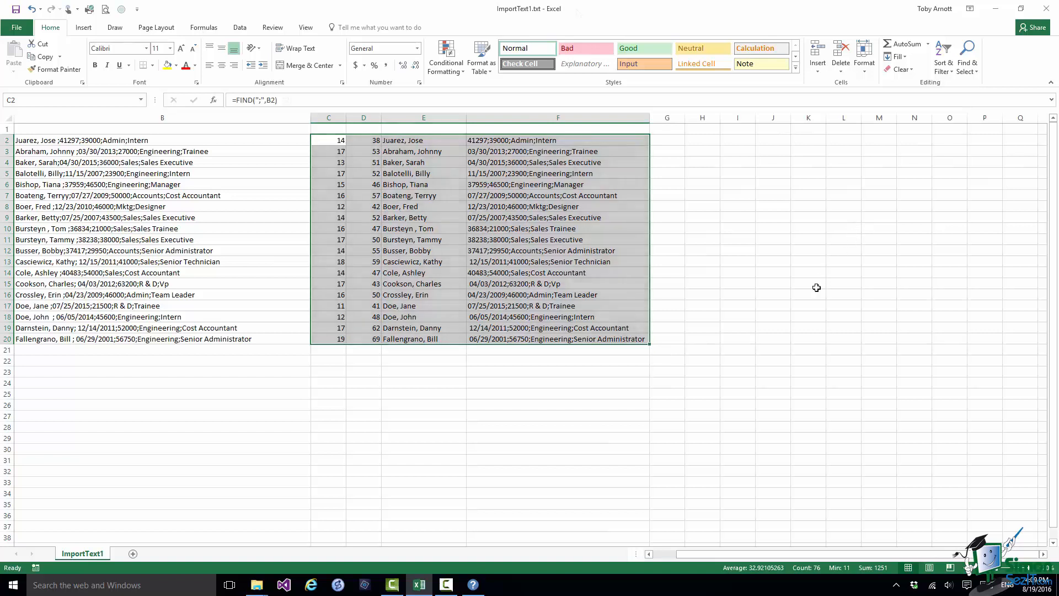
click(557, 139)
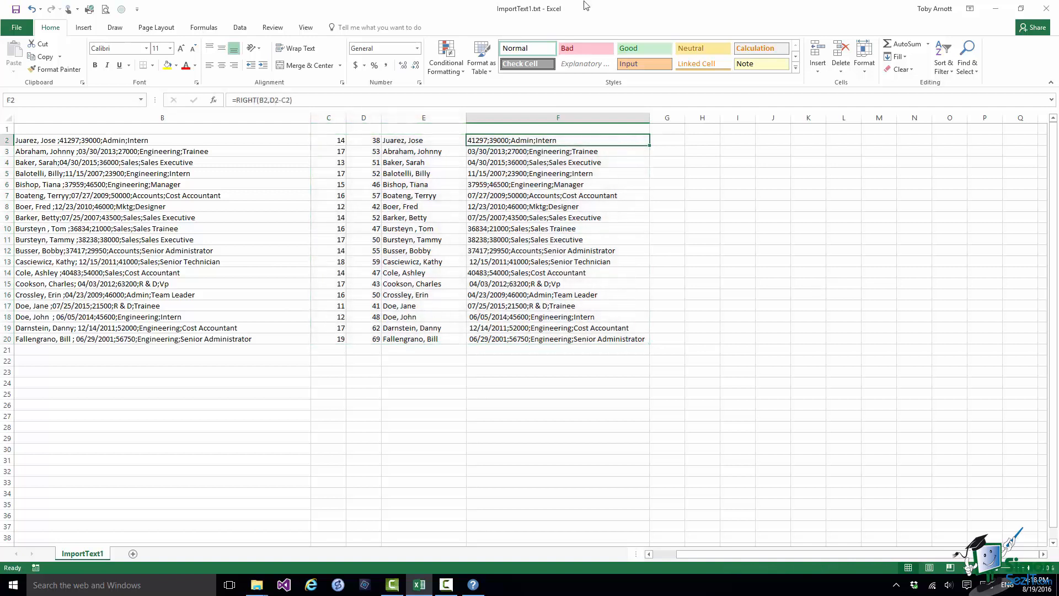